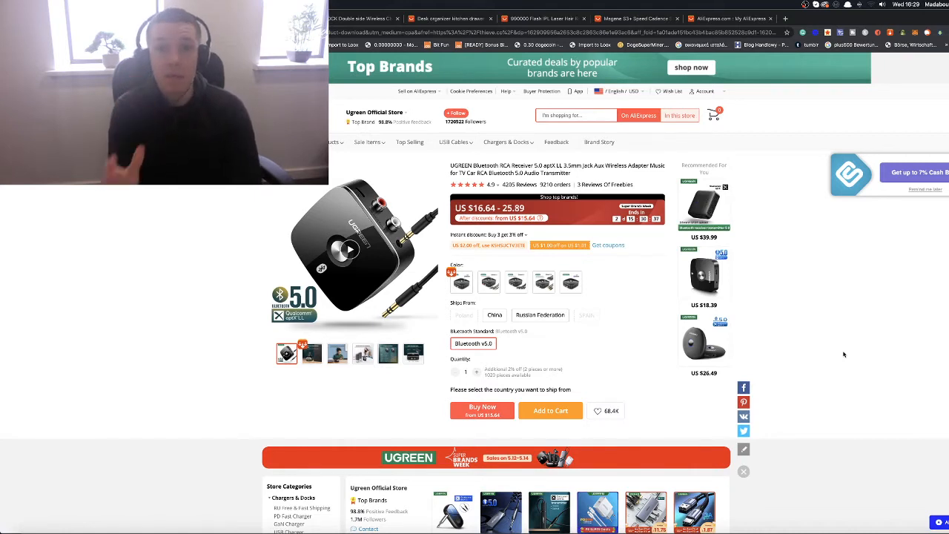
# Step: View the third and fourth receiver photos, then select the second colour variant at US $22.75
pyautogui.click(336, 354)
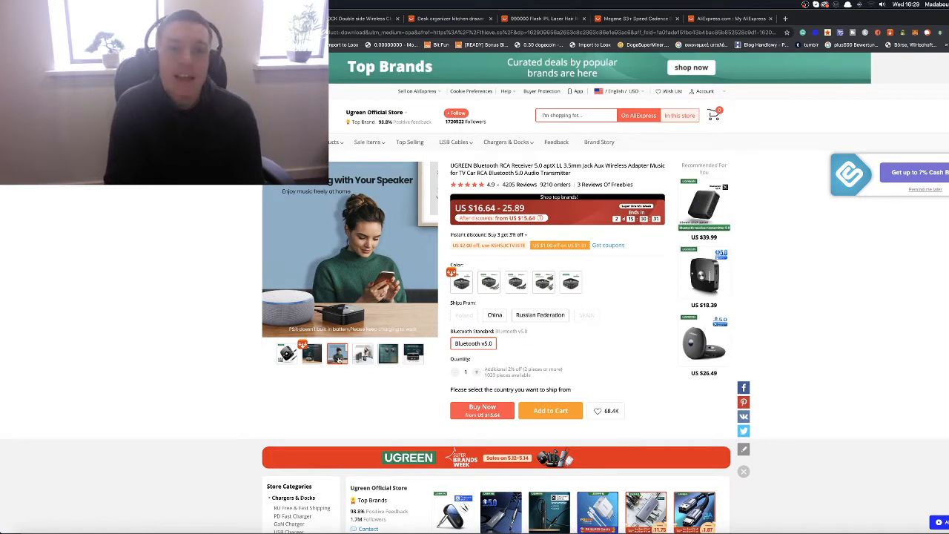
pyautogui.click(362, 354)
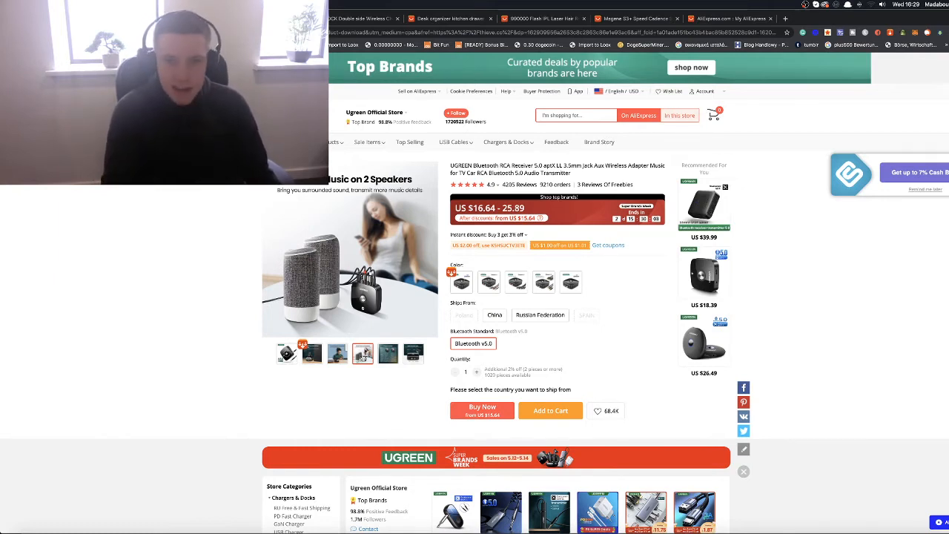
pyautogui.click(488, 282)
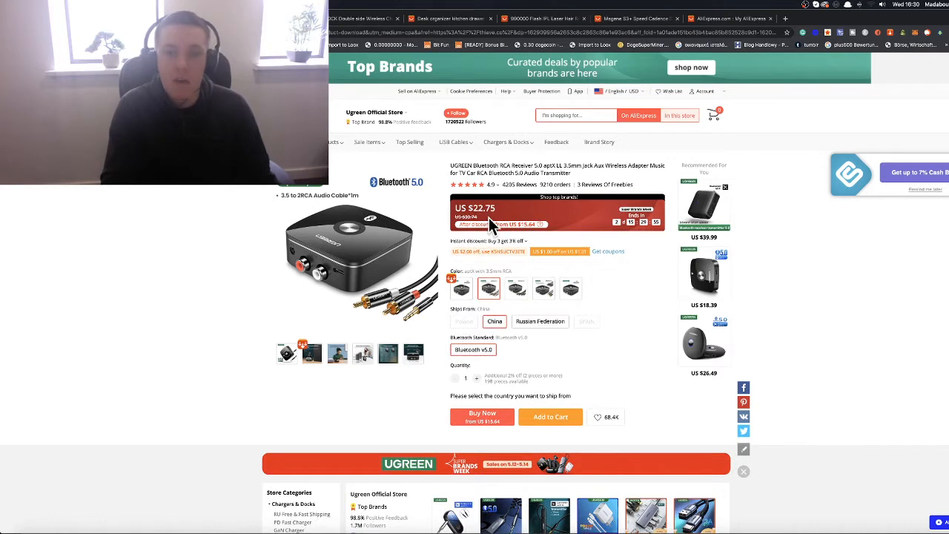
# Step: Select the third 2RCA-line variant with free standard shipping to the United States, arriving Jun 15
pyautogui.click(517, 289)
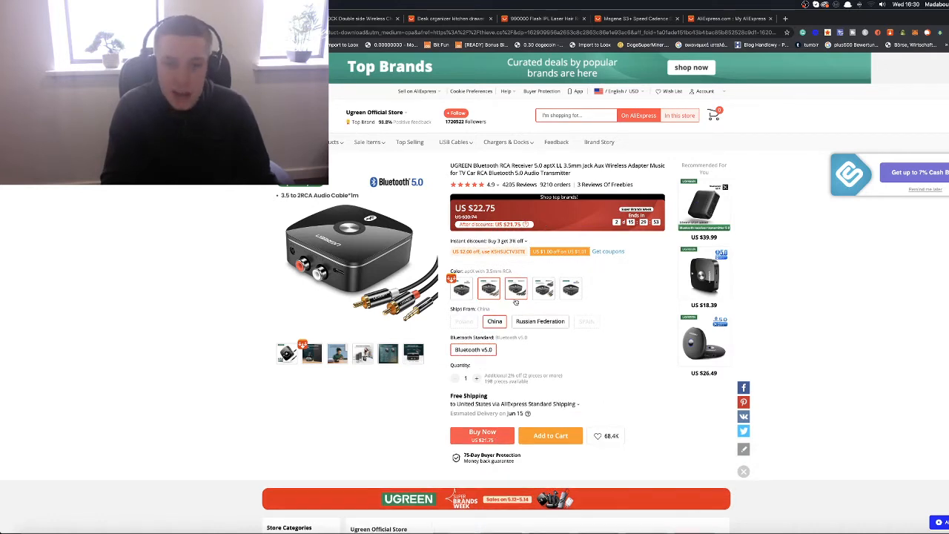
pyautogui.click(516, 288)
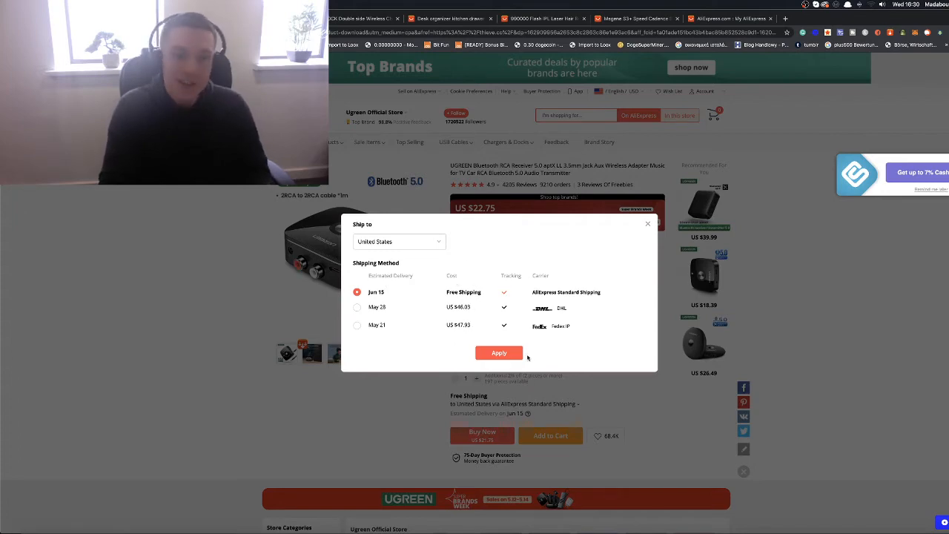
pyautogui.click(498, 352)
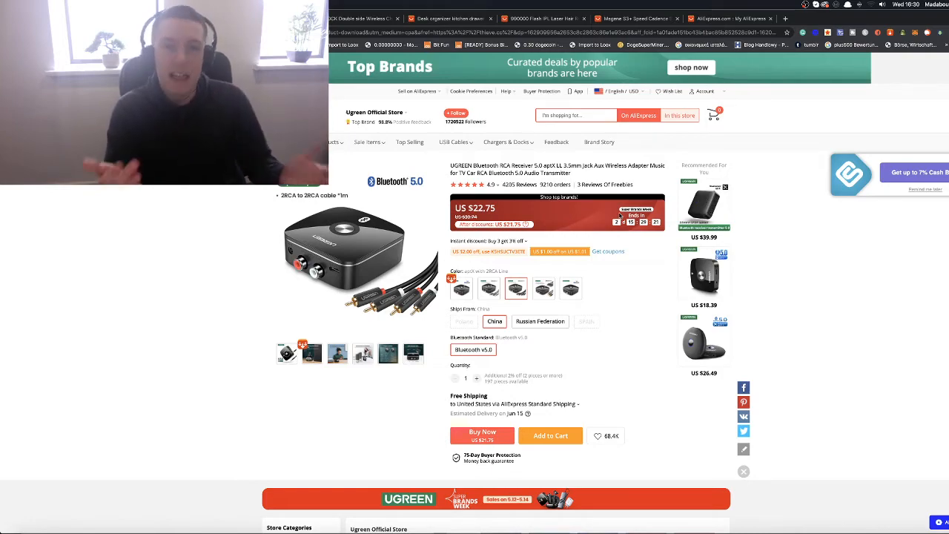
# Step: Scroll the UGREEN receiver's Overview to its setup steps and Indicator Light Status table
pyautogui.scroll(-3)
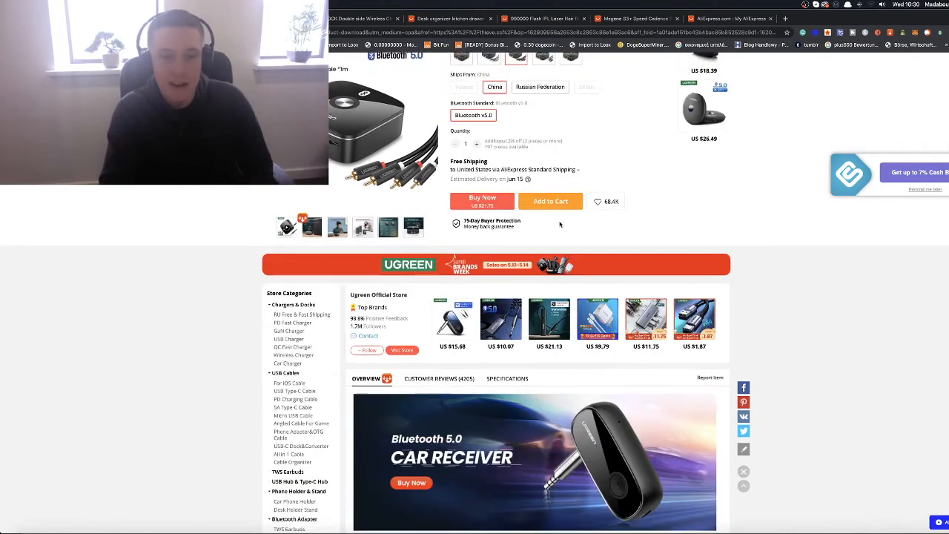
pyautogui.scroll(-3)
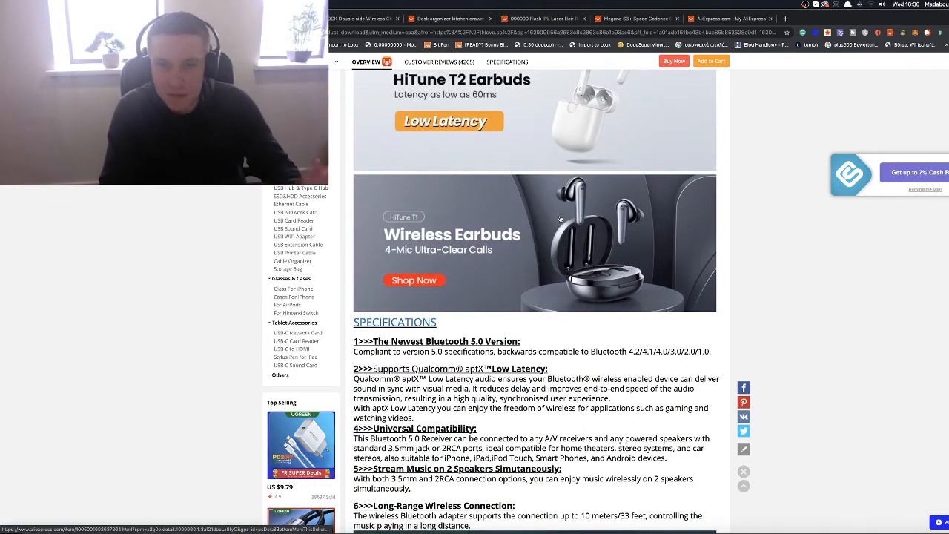
pyautogui.scroll(-3)
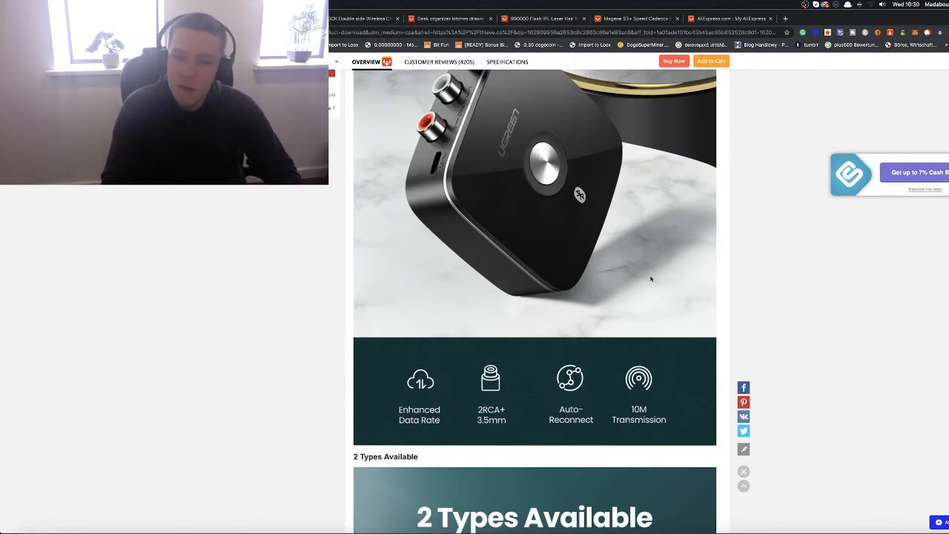
pyautogui.scroll(-3)
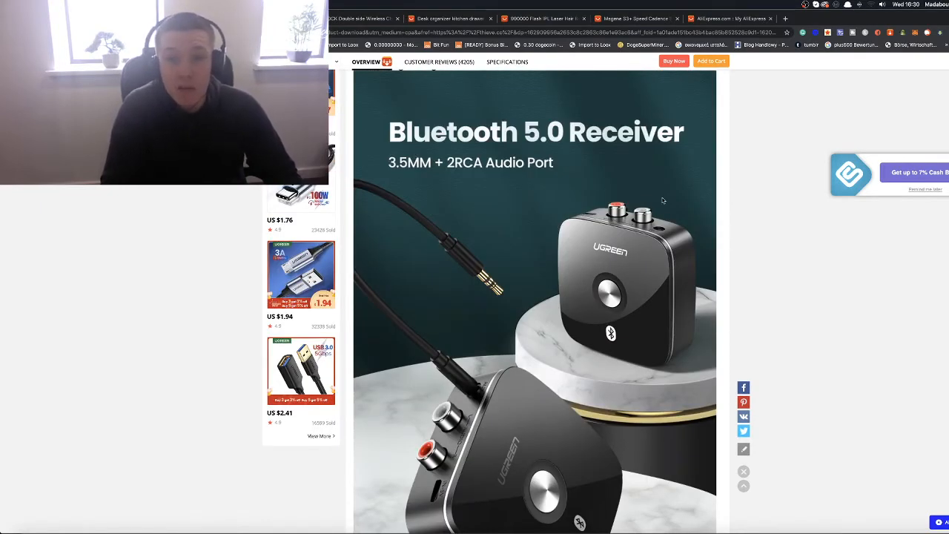
pyautogui.scroll(-3)
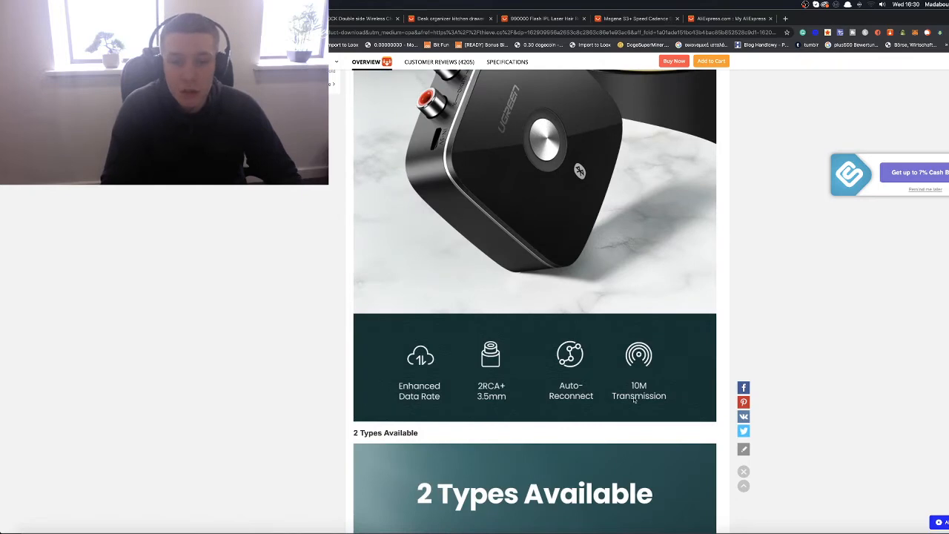
pyautogui.scroll(-3)
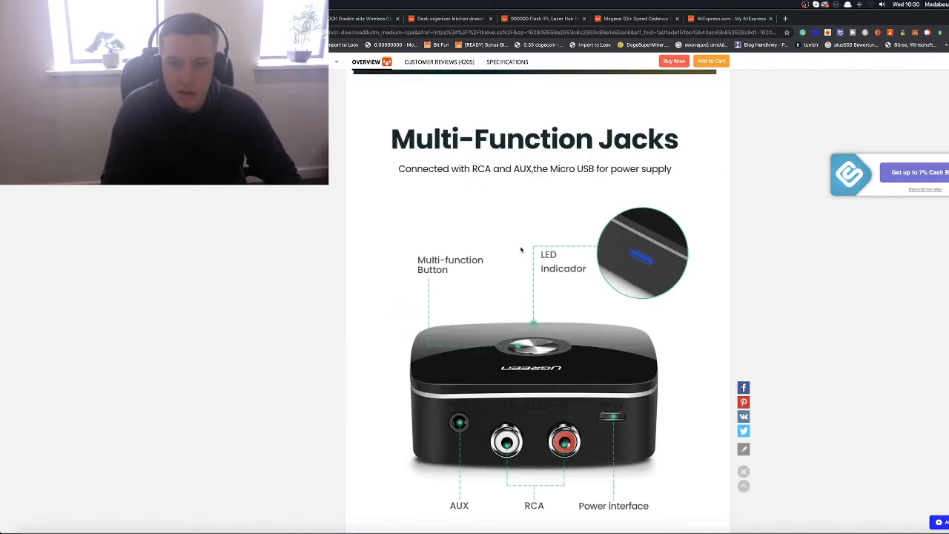
pyautogui.scroll(-3)
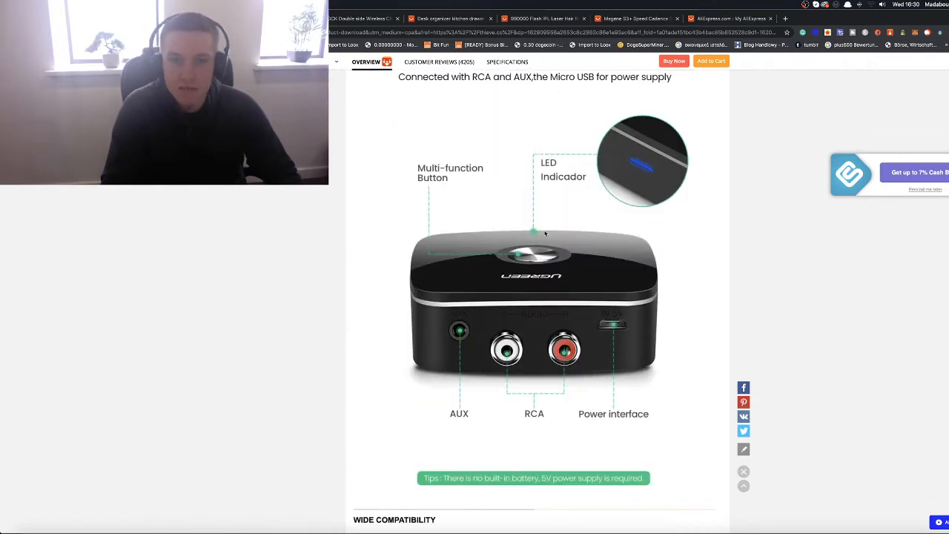
pyautogui.scroll(-3)
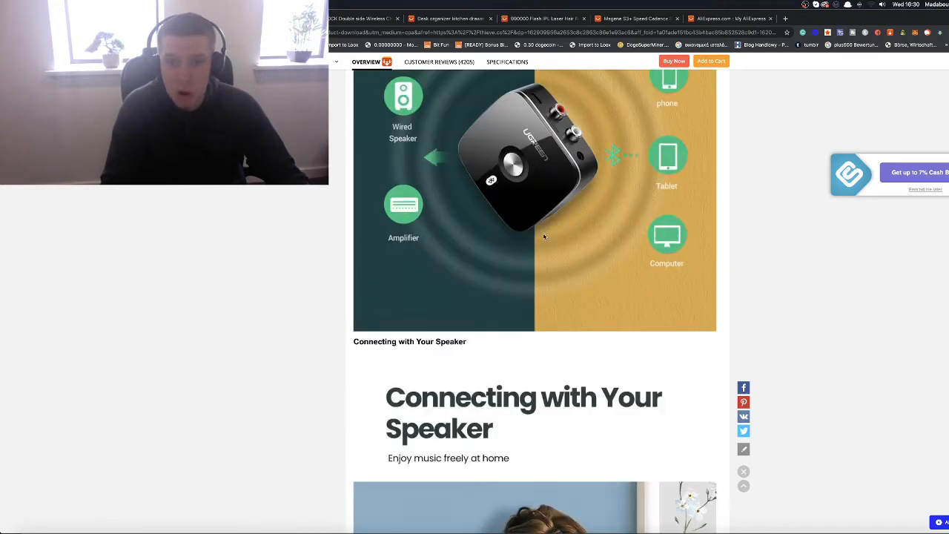
pyautogui.scroll(-3)
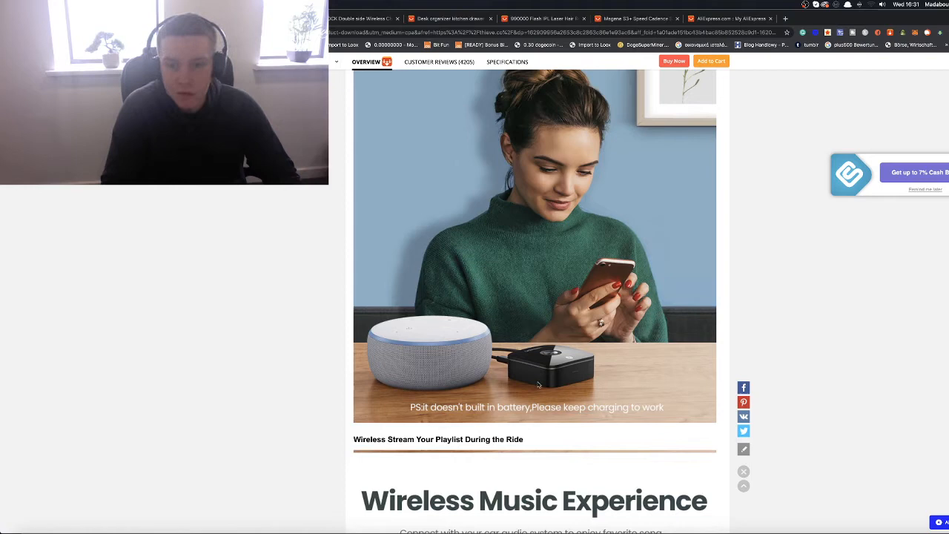
pyautogui.scroll(-3)
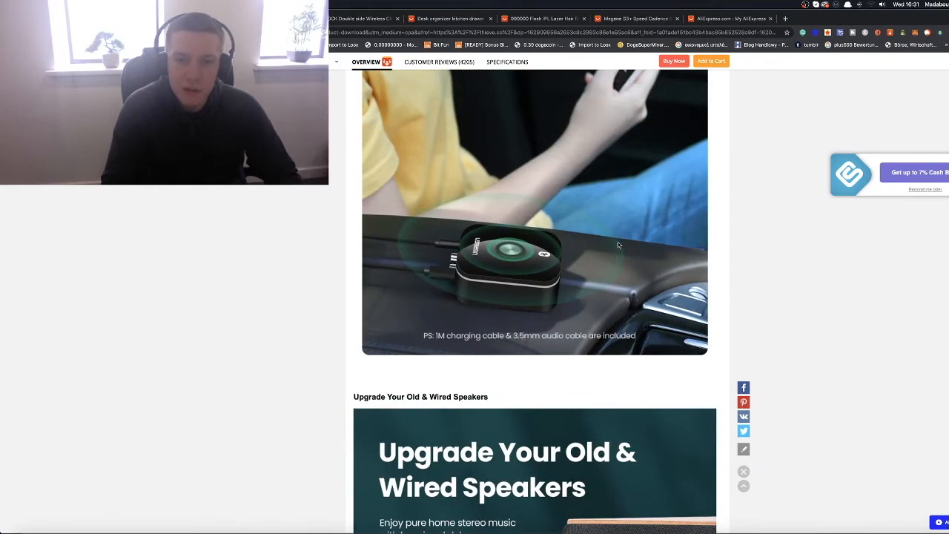
pyautogui.scroll(3)
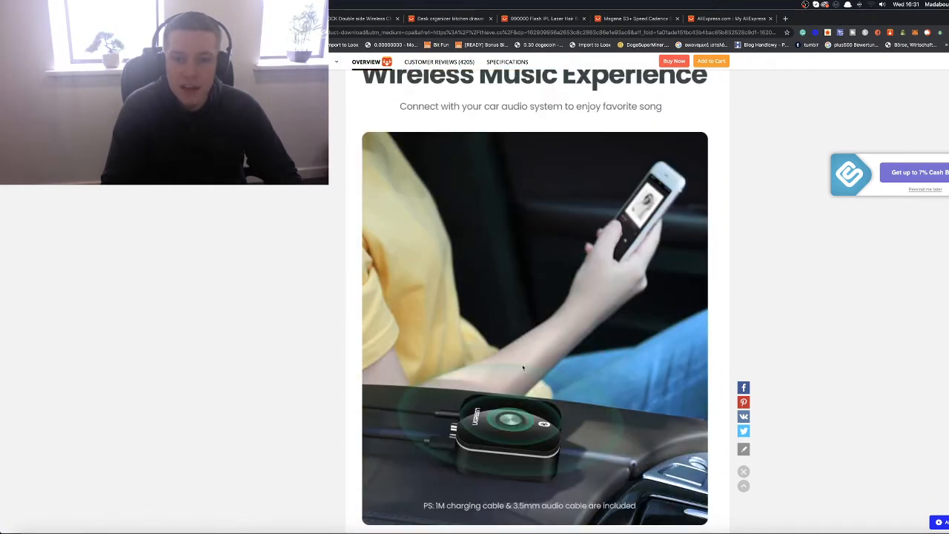
pyautogui.scroll(-3)
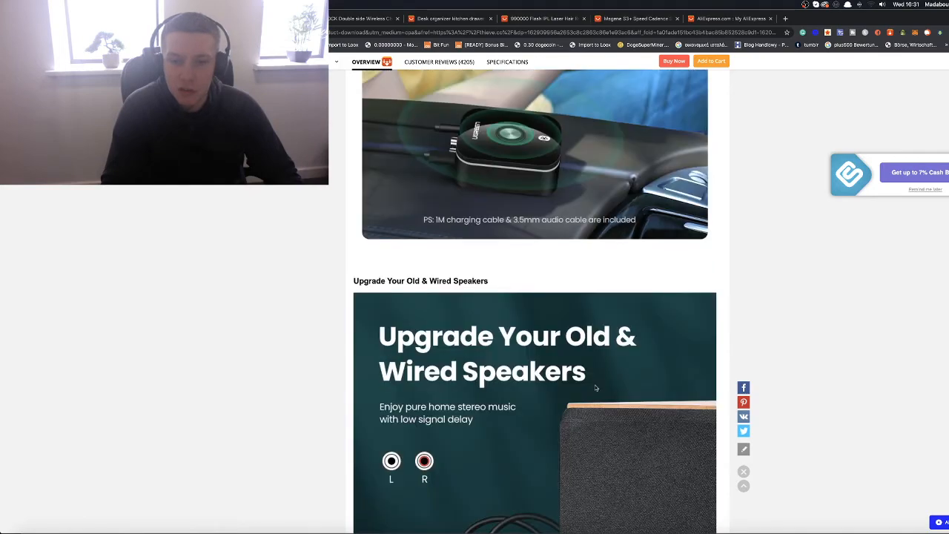
pyautogui.scroll(-3)
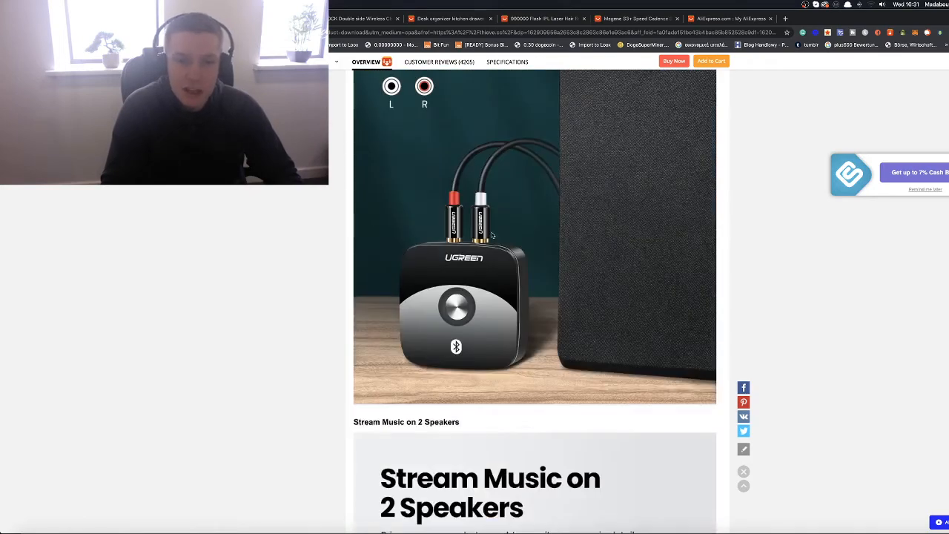
pyautogui.scroll(-3)
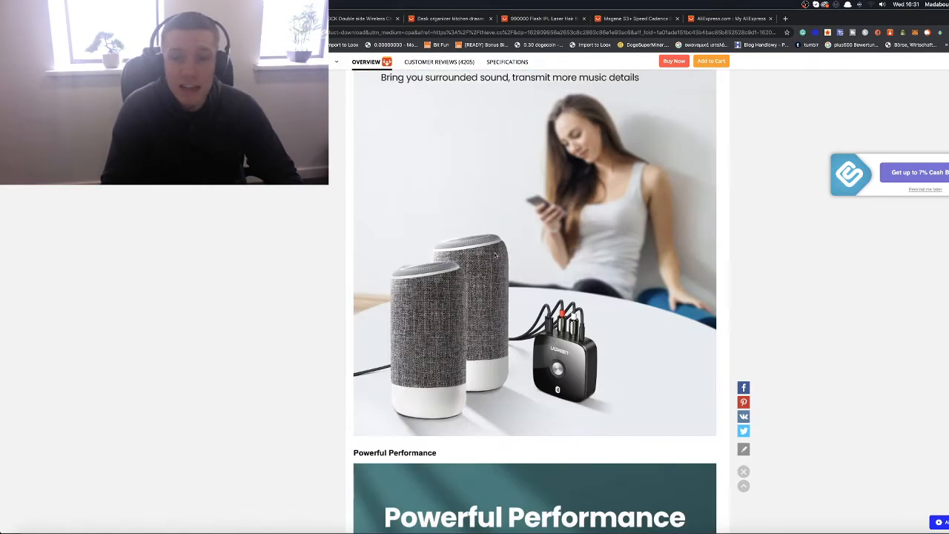
pyautogui.scroll(-3)
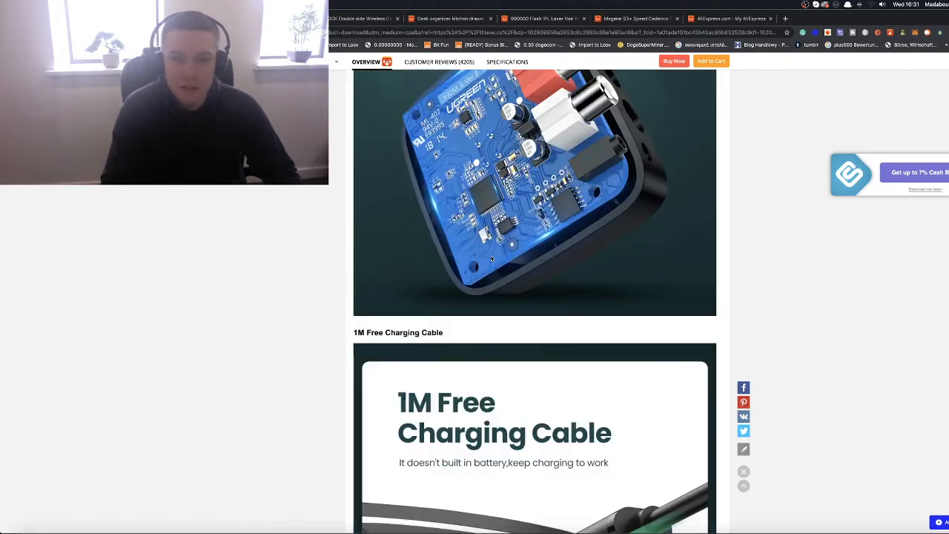
pyautogui.scroll(-3)
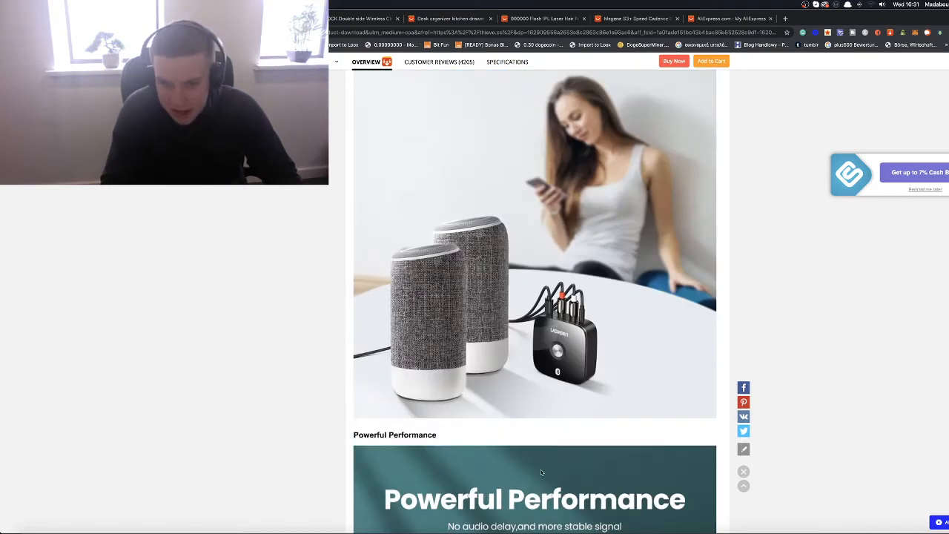
pyautogui.scroll(-3)
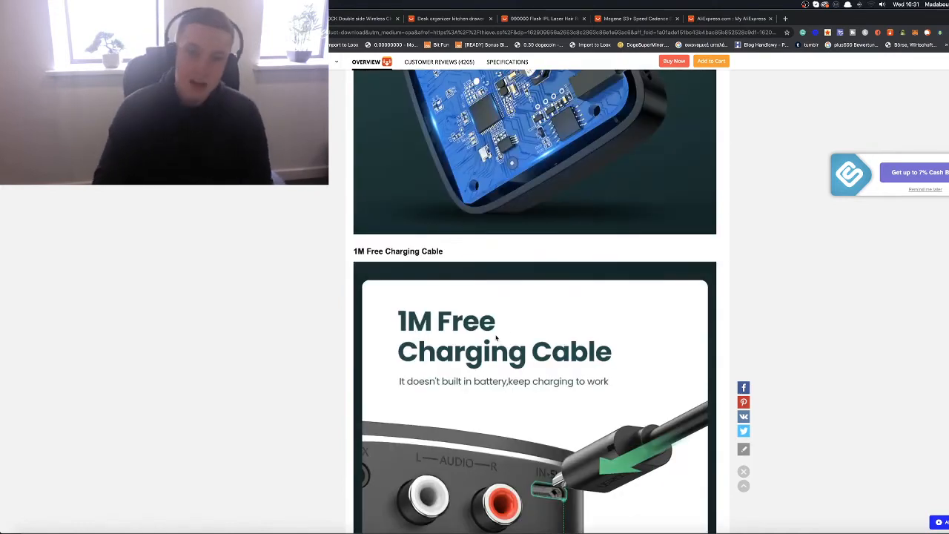
pyautogui.scroll(-3)
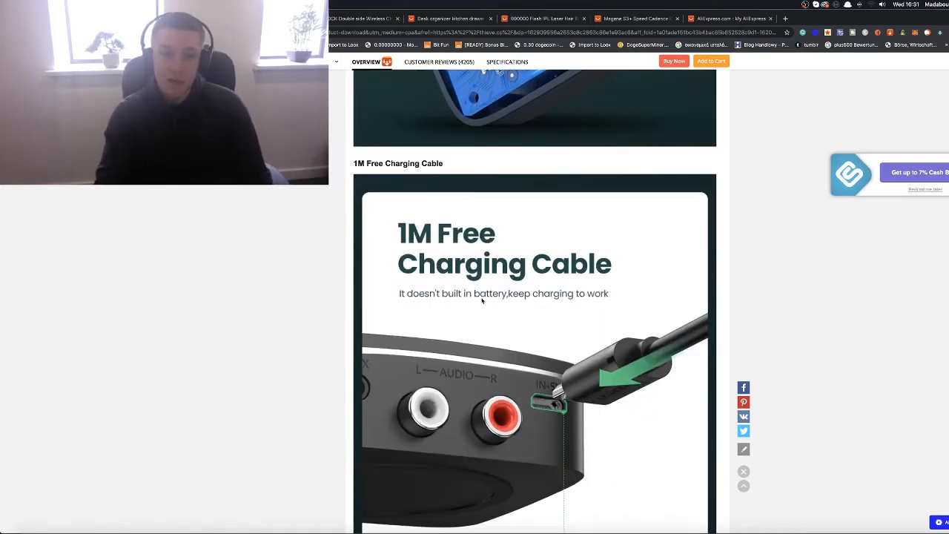
pyautogui.moveTo(457, 324)
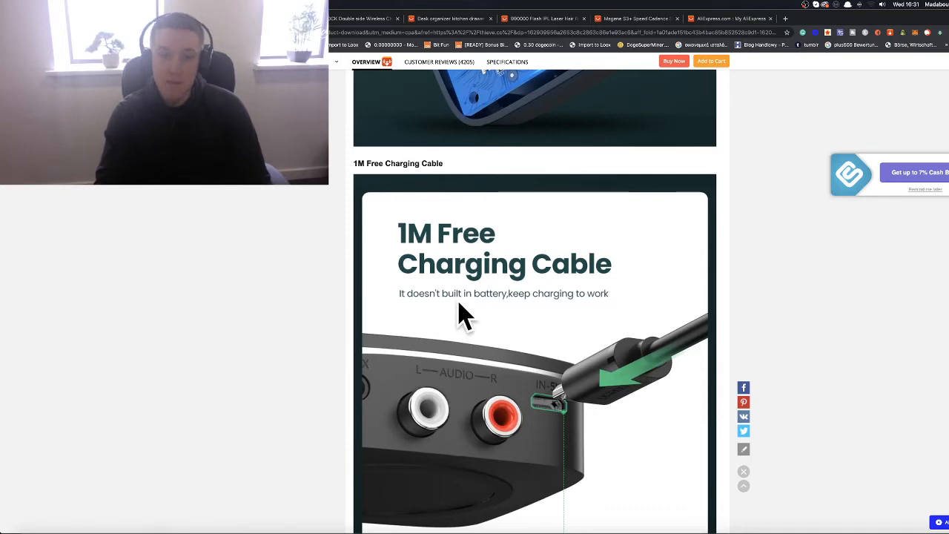
pyautogui.scroll(-3)
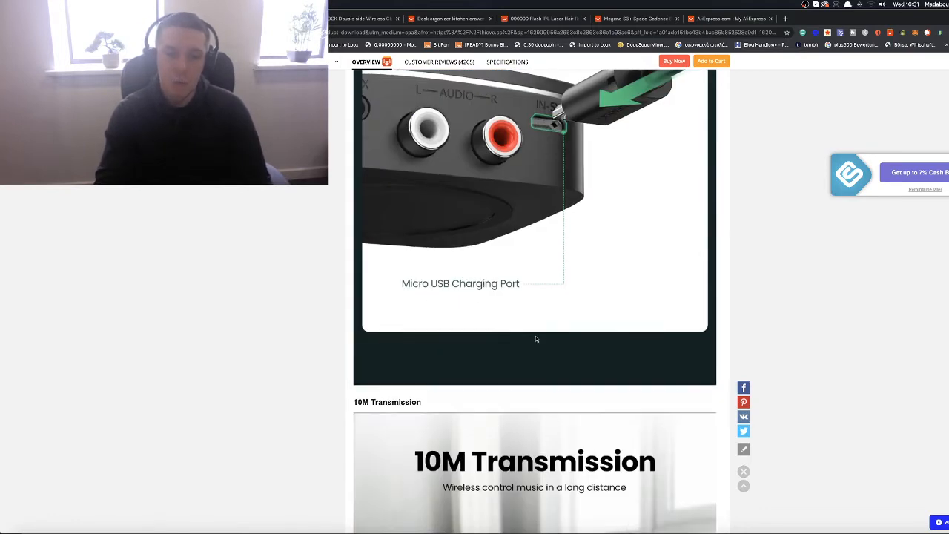
pyautogui.scroll(-3)
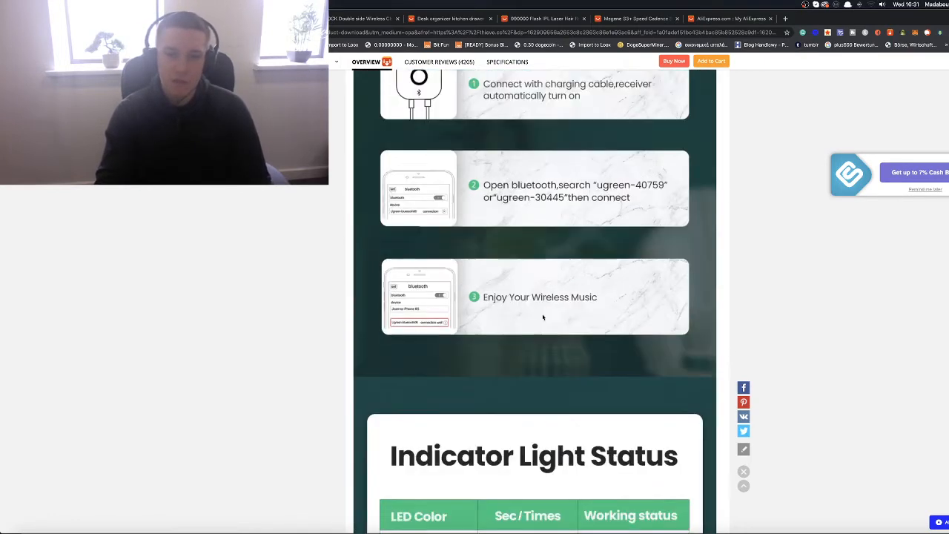
pyautogui.scroll(-3)
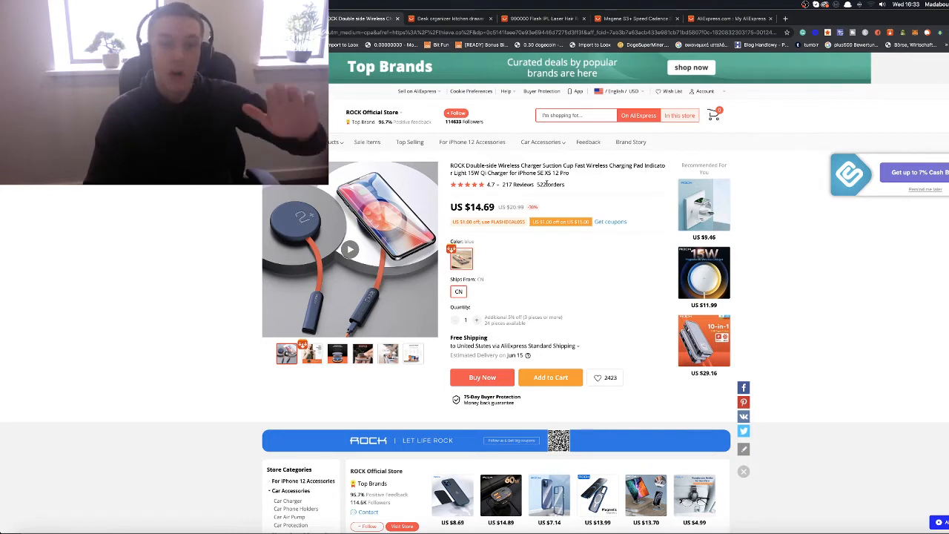
# Step: Browse the ROCK charger photos, including New Charging Ways, suction cup and size-and-weight shots
pyautogui.click(311, 353)
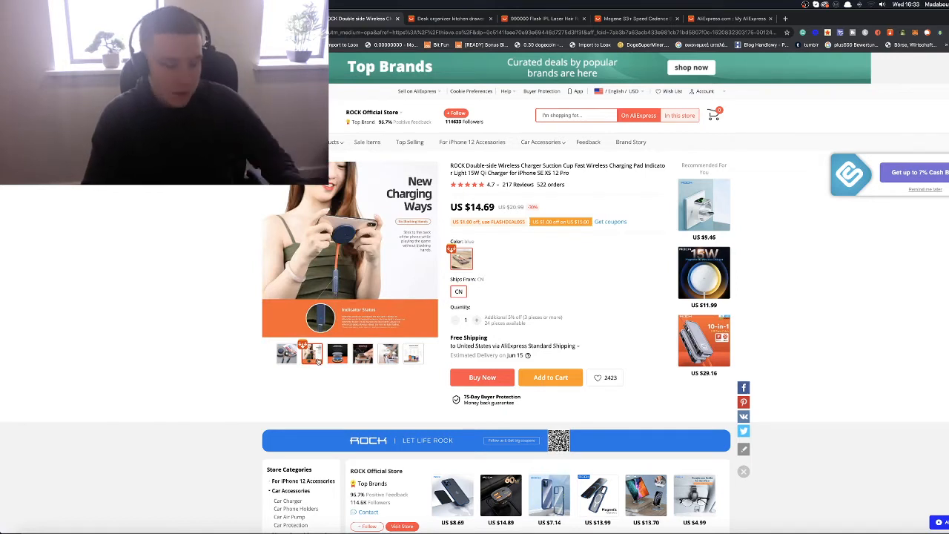
pyautogui.click(364, 354)
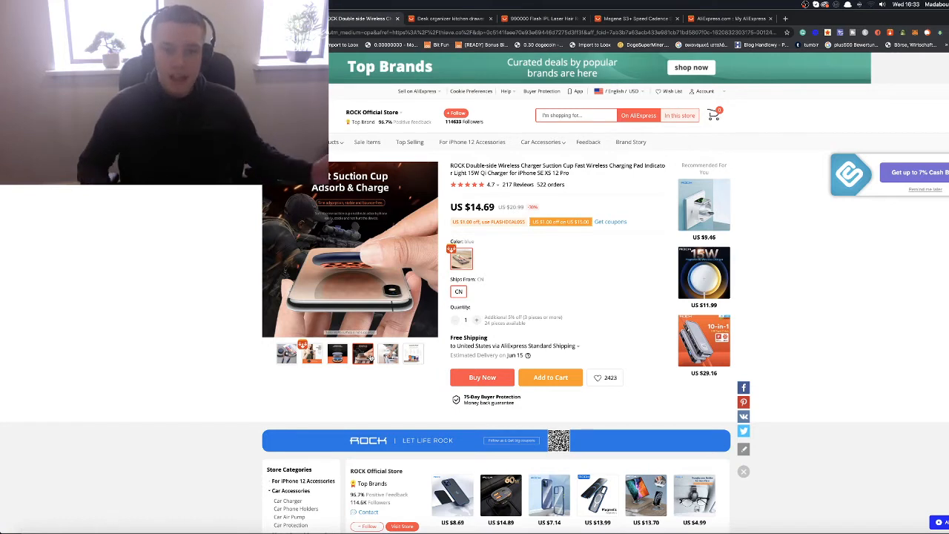
pyautogui.click(389, 353)
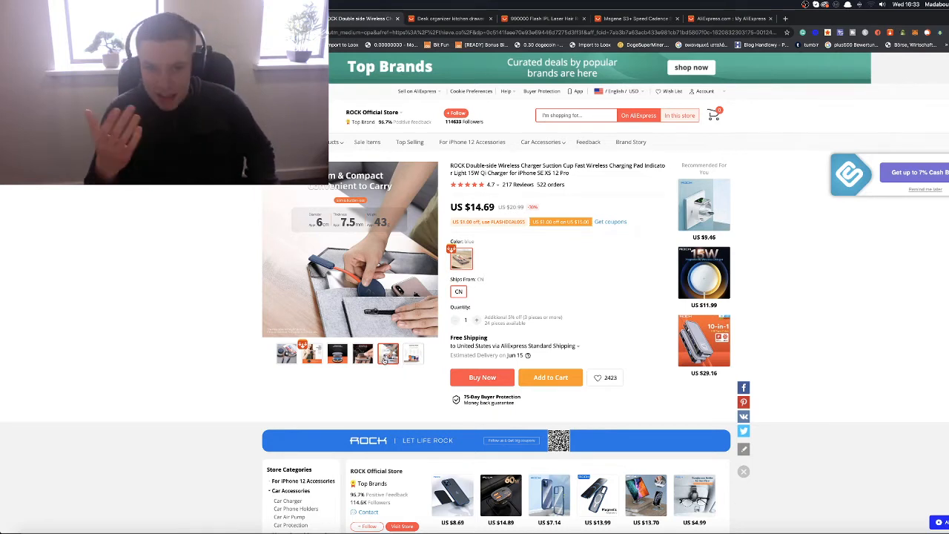
pyautogui.click(311, 353)
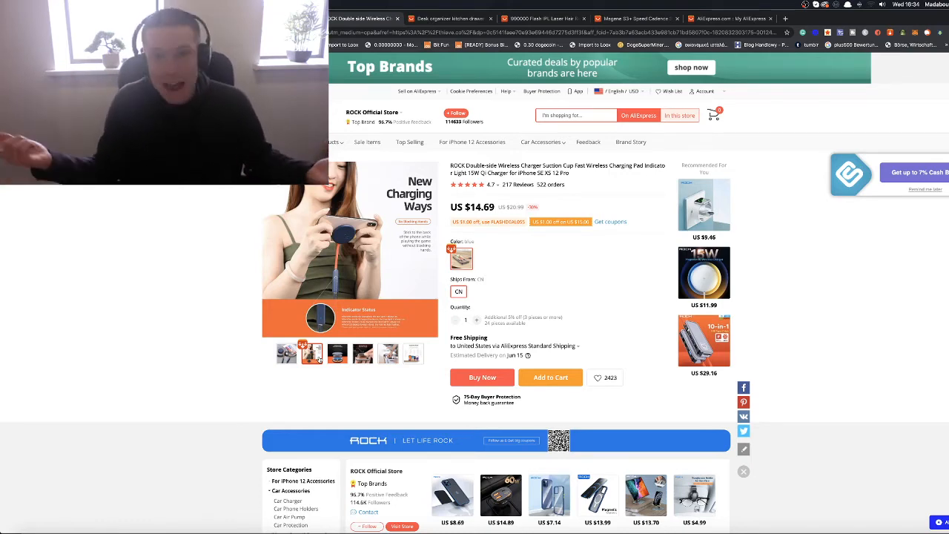
pyautogui.scroll(-3)
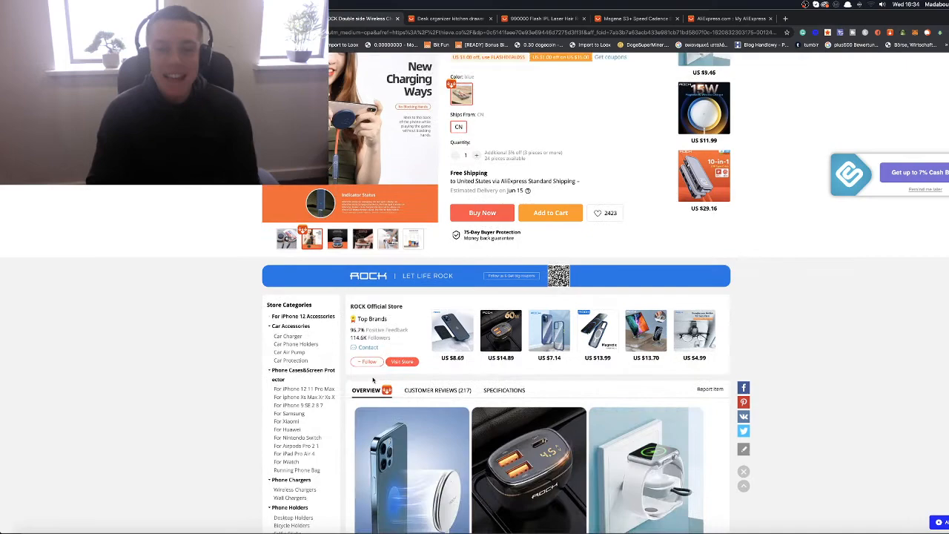
pyautogui.scroll(-3)
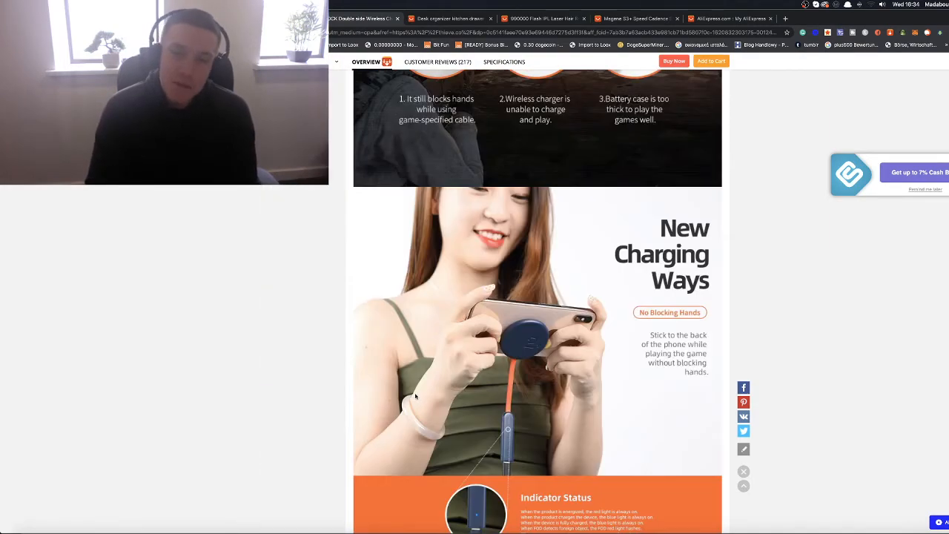
pyautogui.scroll(-3)
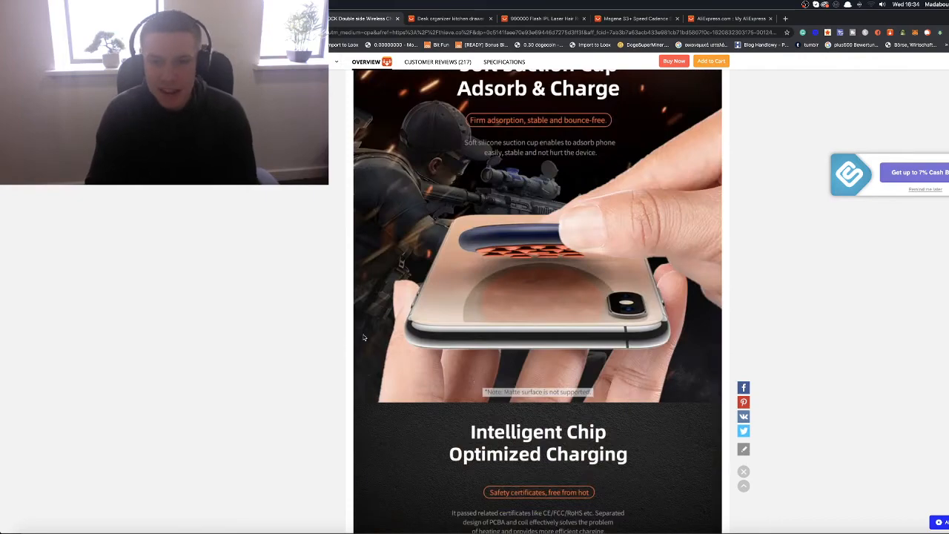
pyautogui.scroll(-3)
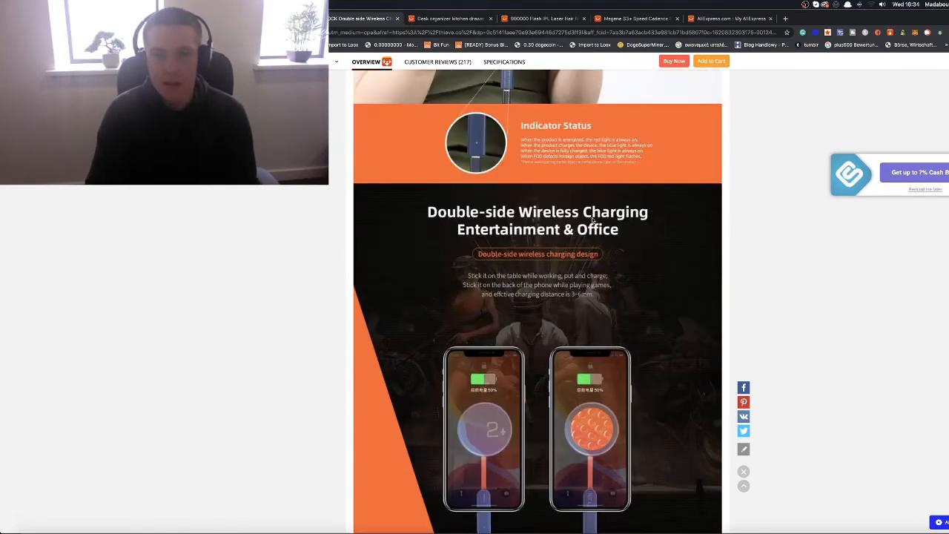
pyautogui.scroll(-3)
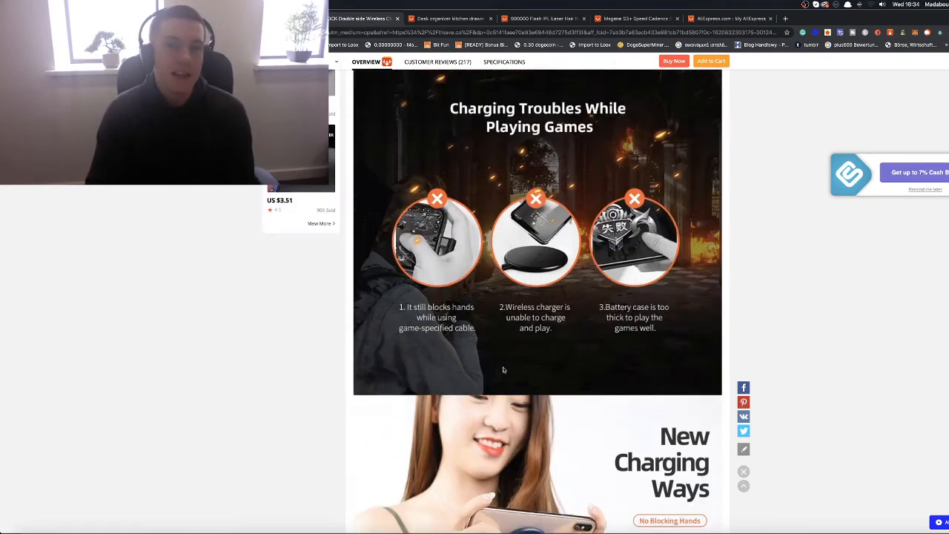
pyautogui.scroll(3)
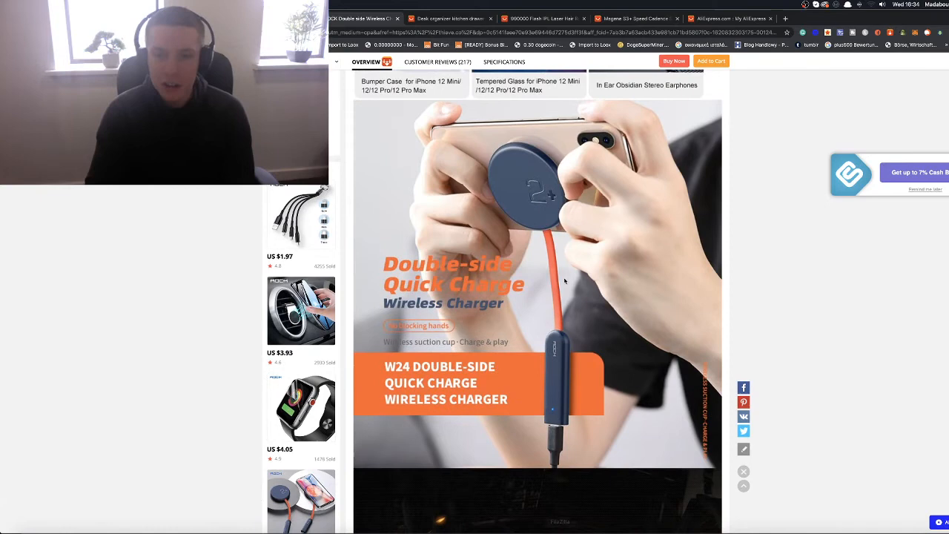
pyautogui.moveTo(564, 404)
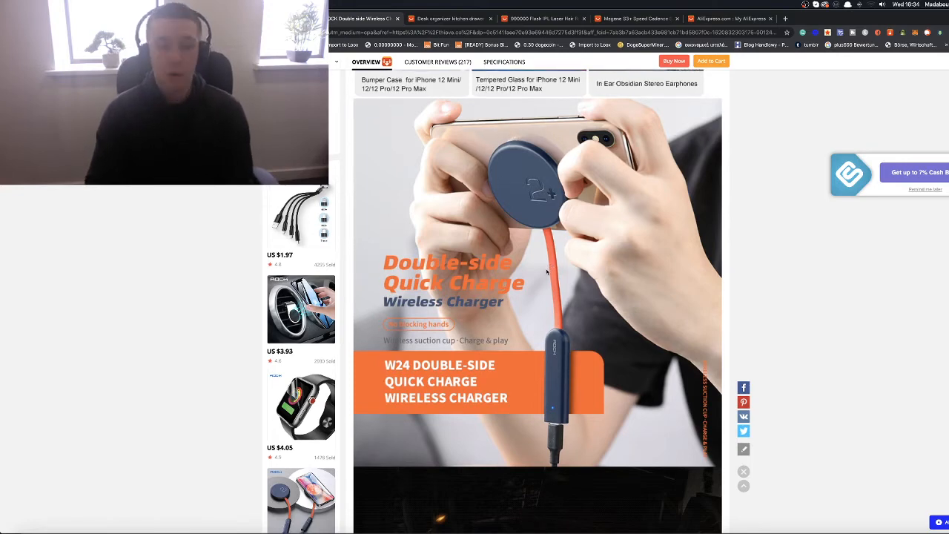
pyautogui.scroll(-3)
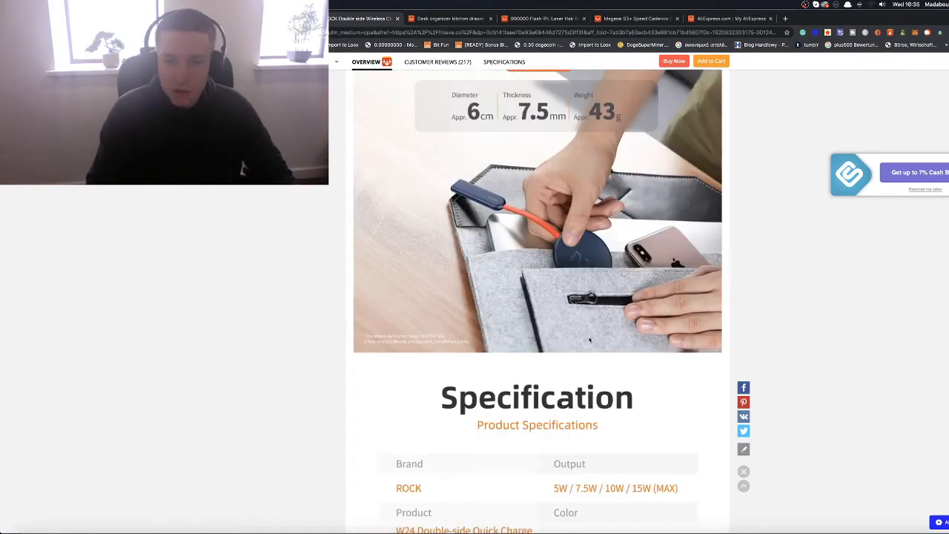
pyautogui.scroll(-3)
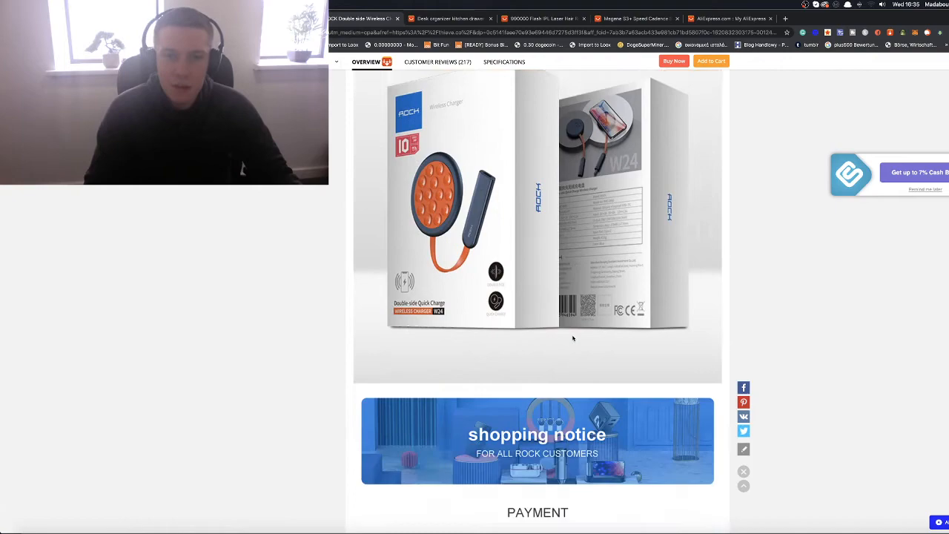
pyautogui.scroll(-3)
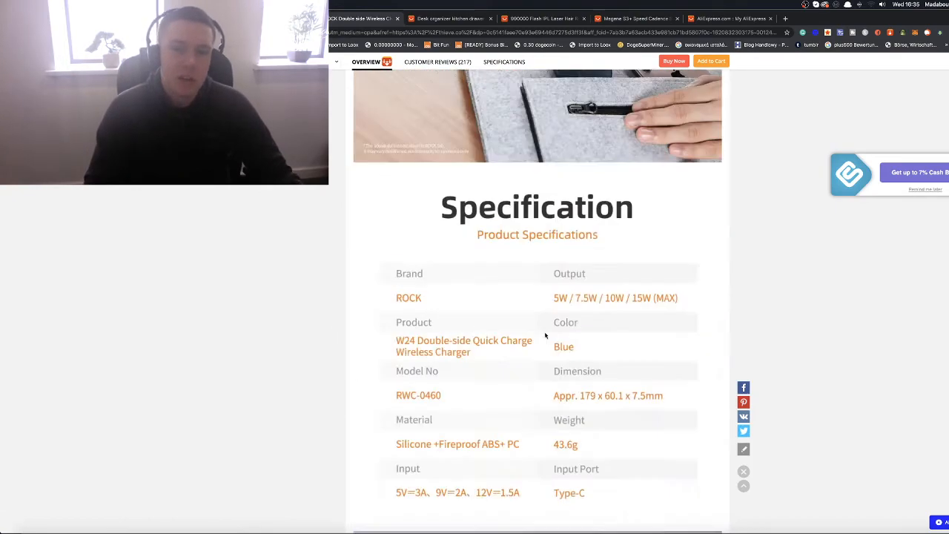
pyautogui.scroll(-3)
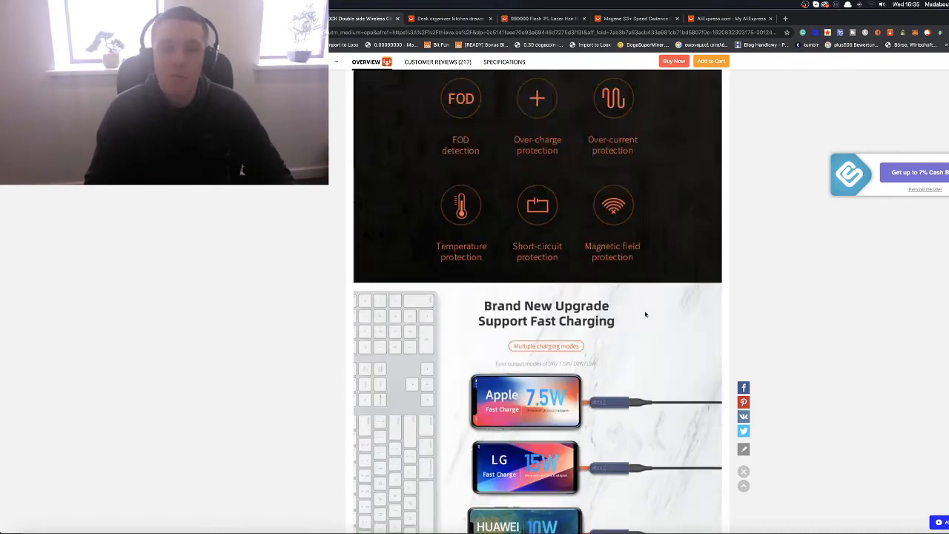
pyautogui.scroll(3)
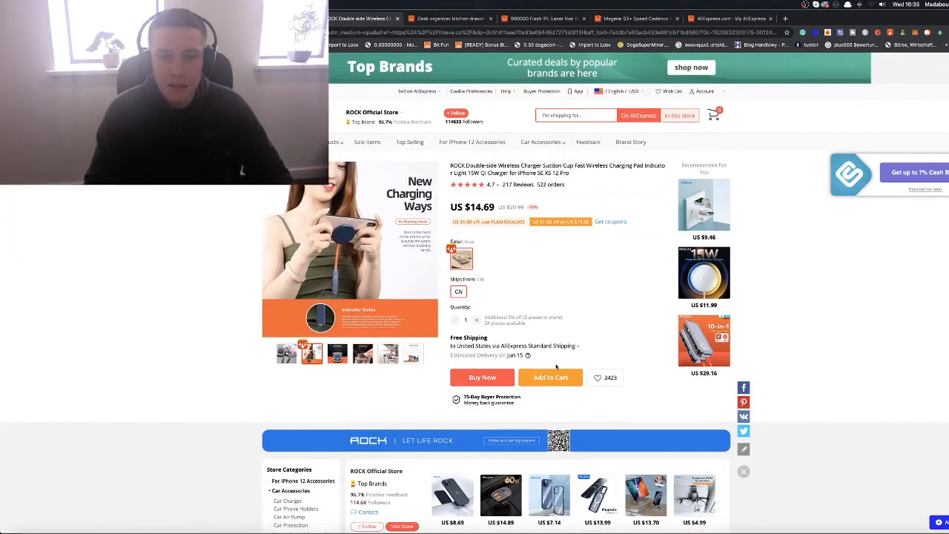
# Step: Check the charger's shipping options and destination countries, then switch to the desk organizer listing
pyautogui.click(502, 346)
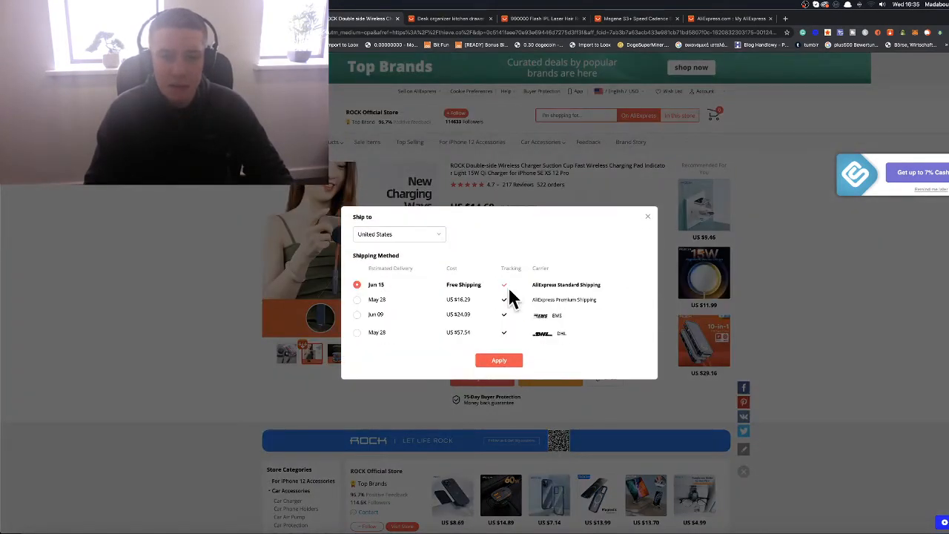
pyautogui.moveTo(595, 243)
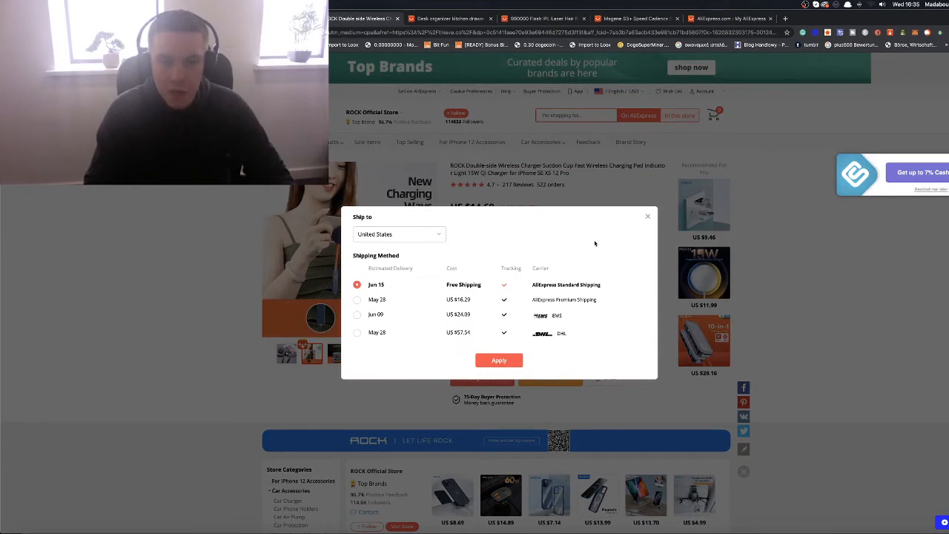
pyautogui.click(399, 234)
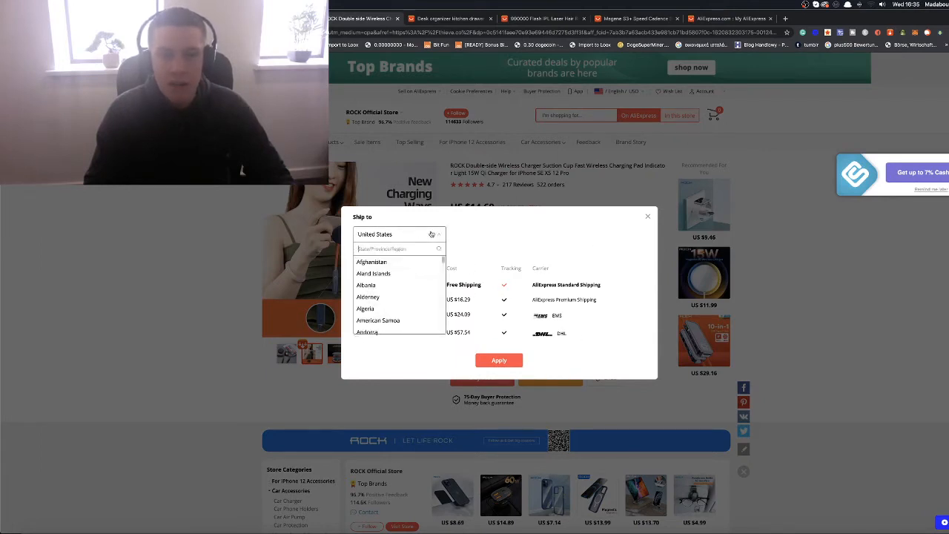
pyautogui.click(399, 233)
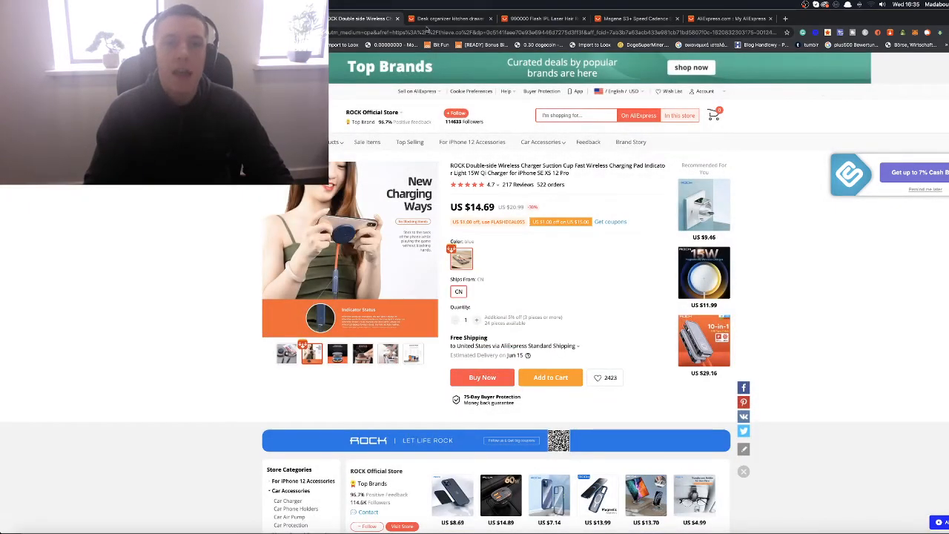
pyautogui.moveTo(460, 19)
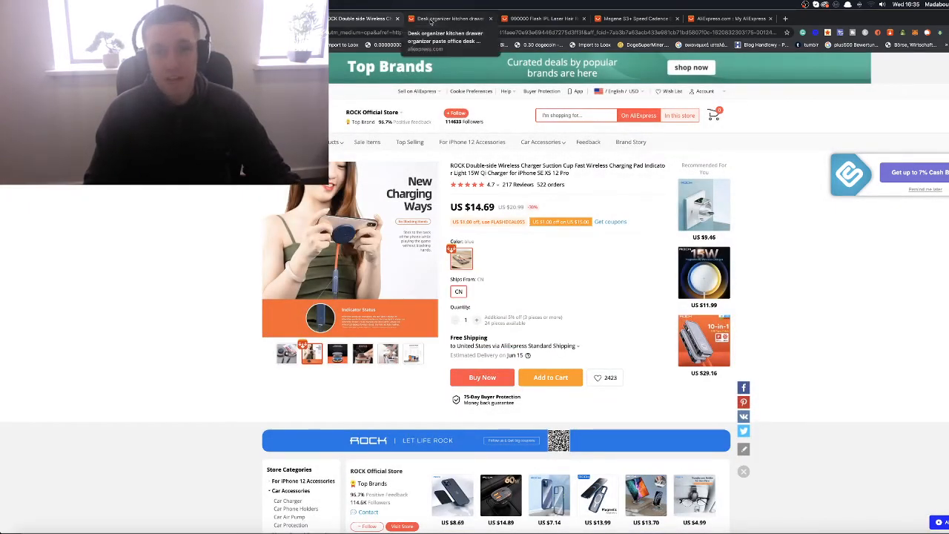
pyautogui.click(449, 17)
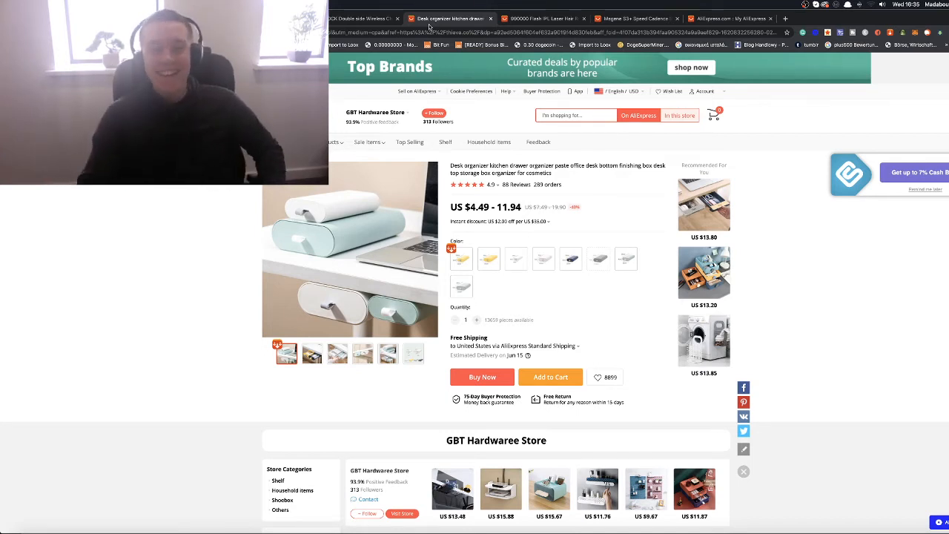
pyautogui.moveTo(329, 316)
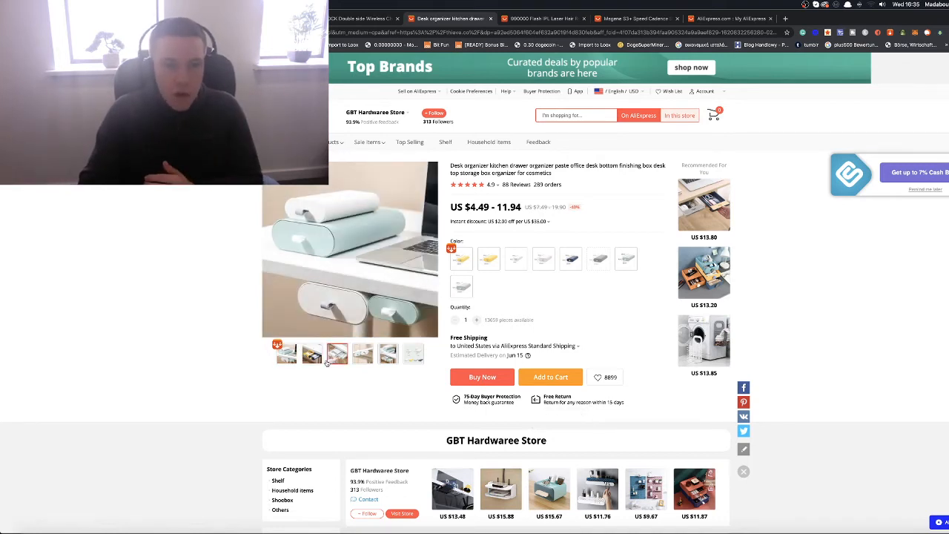
# Step: Browse the desk organizer photos, including under-desk drawers and small/large size comparison
pyautogui.click(337, 354)
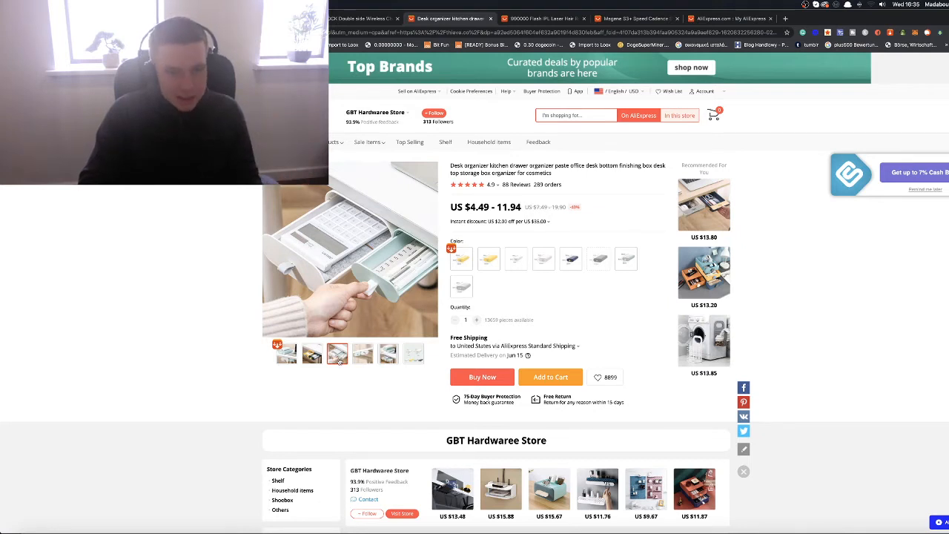
pyautogui.click(363, 354)
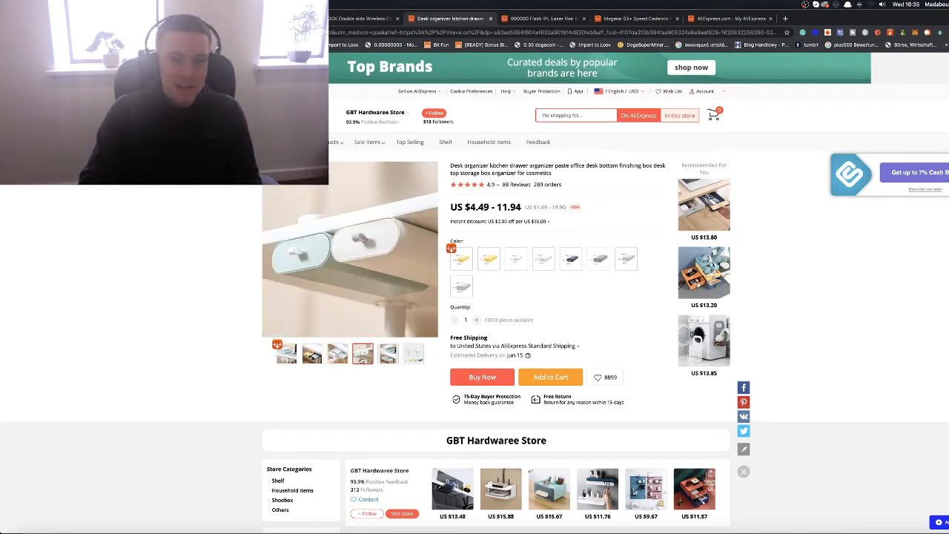
pyautogui.click(388, 354)
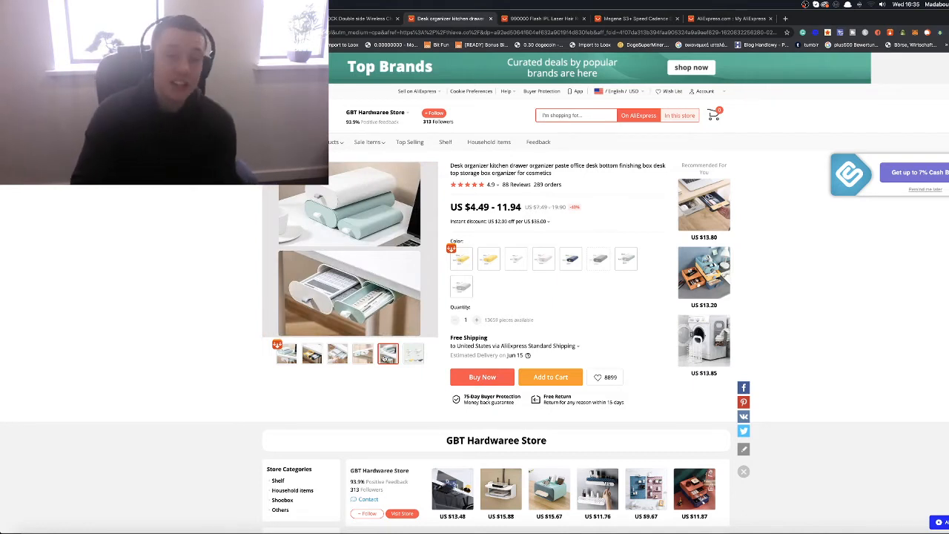
pyautogui.click(413, 354)
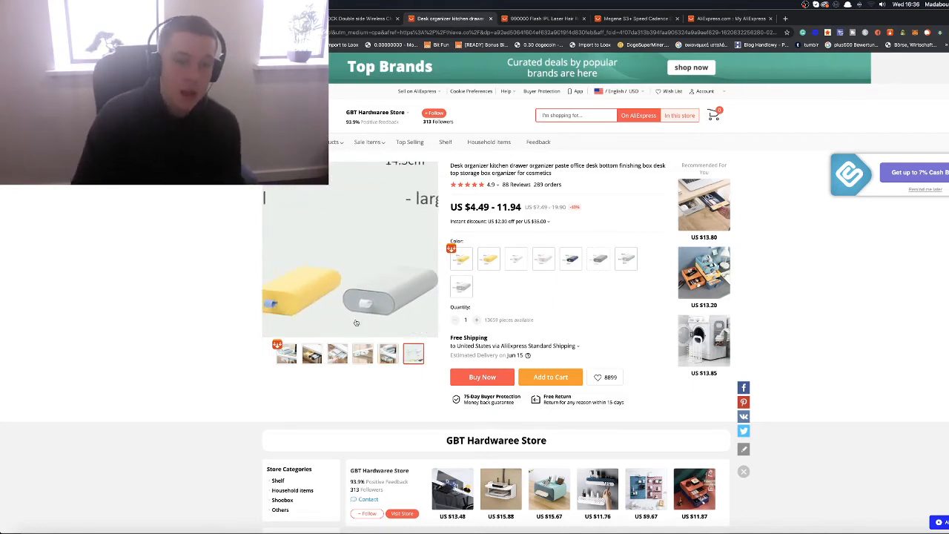
pyautogui.click(337, 354)
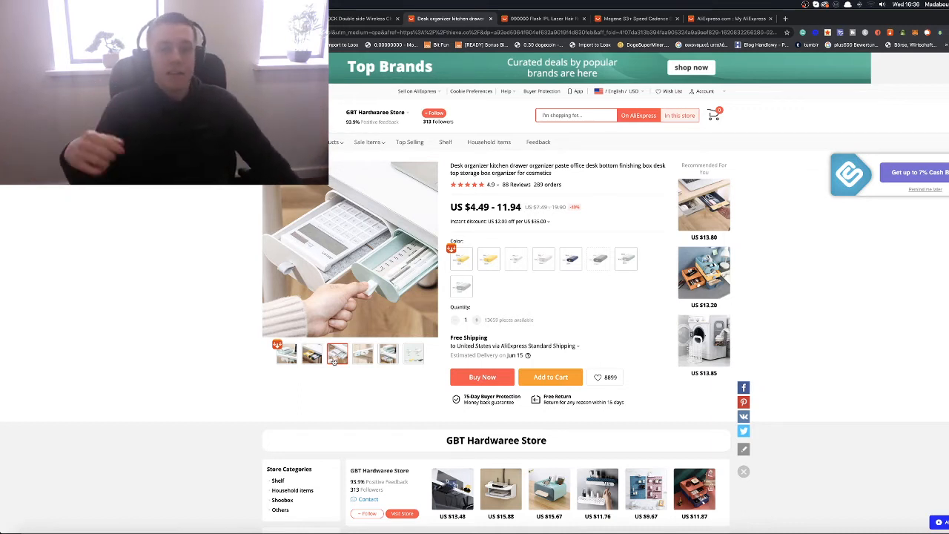
pyautogui.click(363, 354)
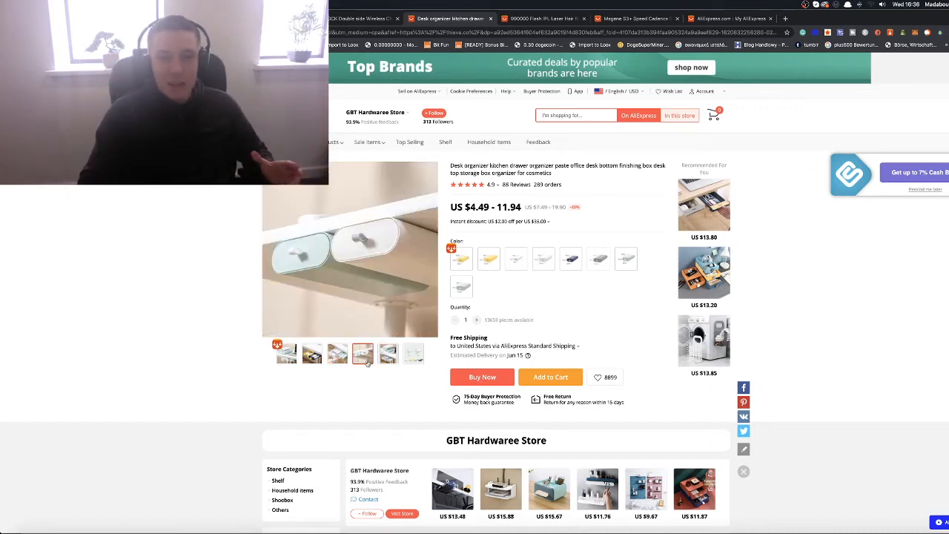
pyautogui.click(413, 354)
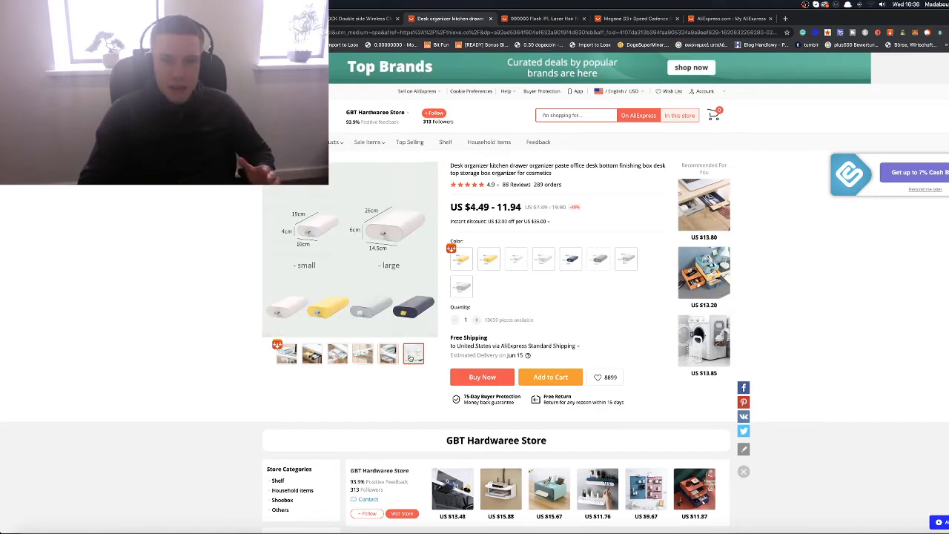
pyautogui.click(363, 355)
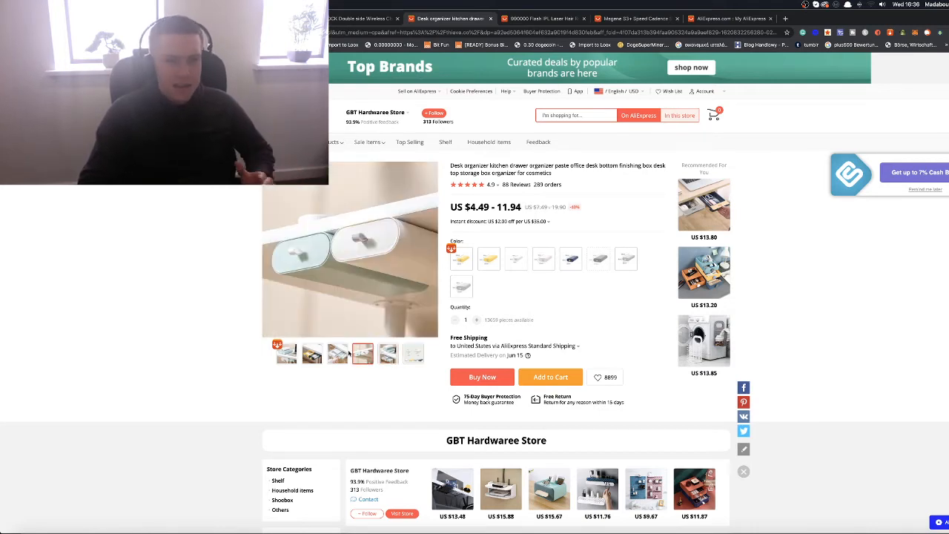
pyautogui.scroll(-3)
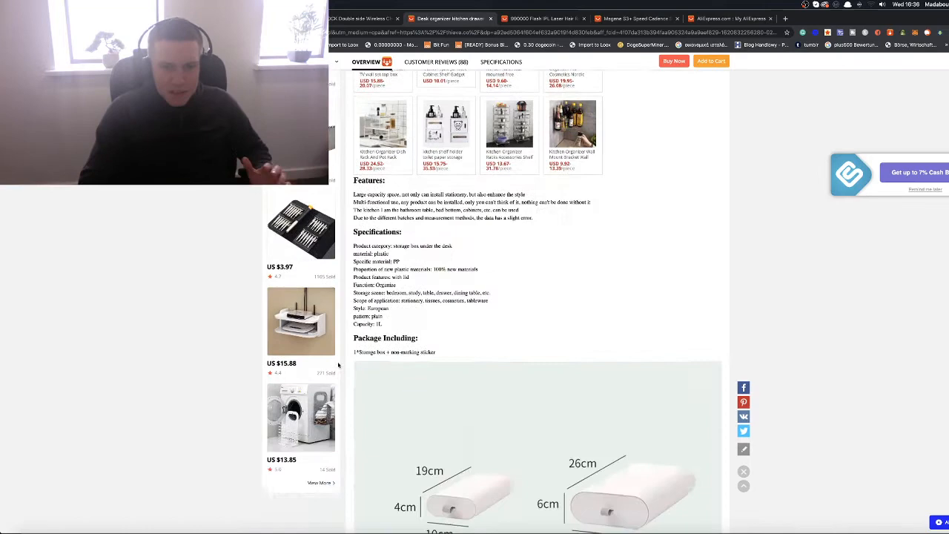
# Step: Scroll through the desk organizer's description images, then jump back to the listing summary
pyautogui.scroll(-3)
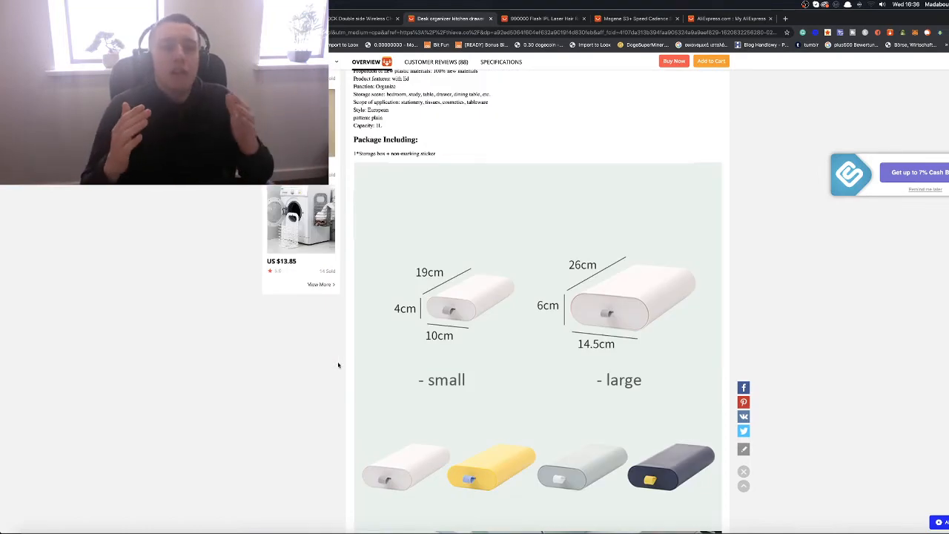
pyautogui.moveTo(351, 367)
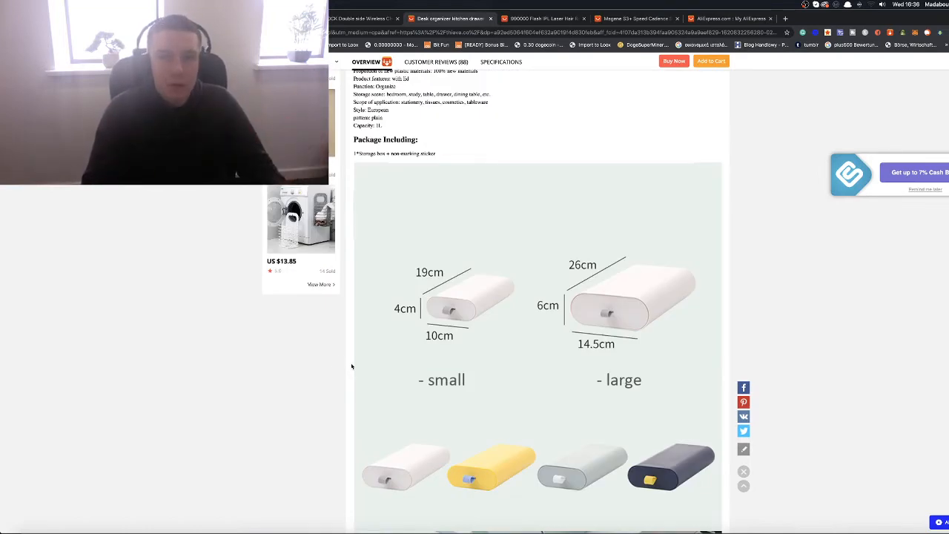
pyautogui.scroll(-3)
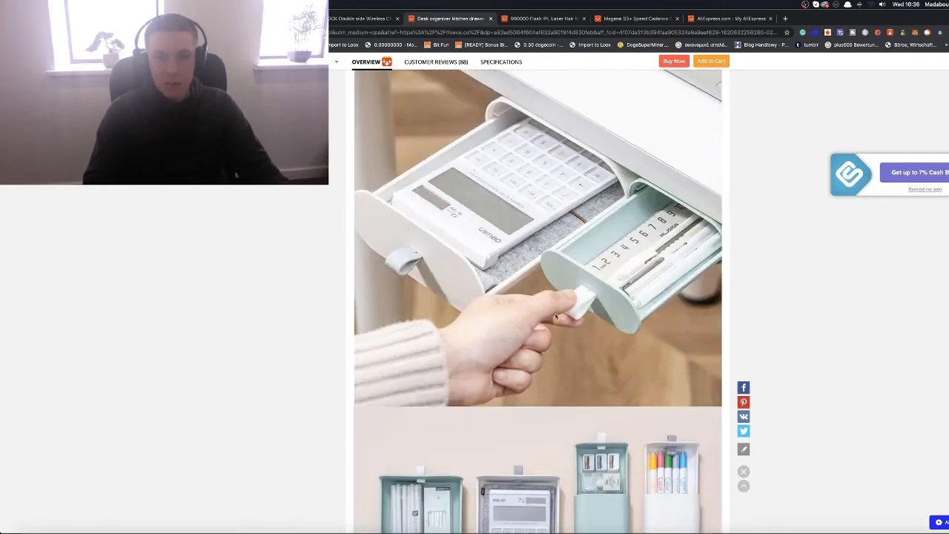
pyautogui.scroll(-3)
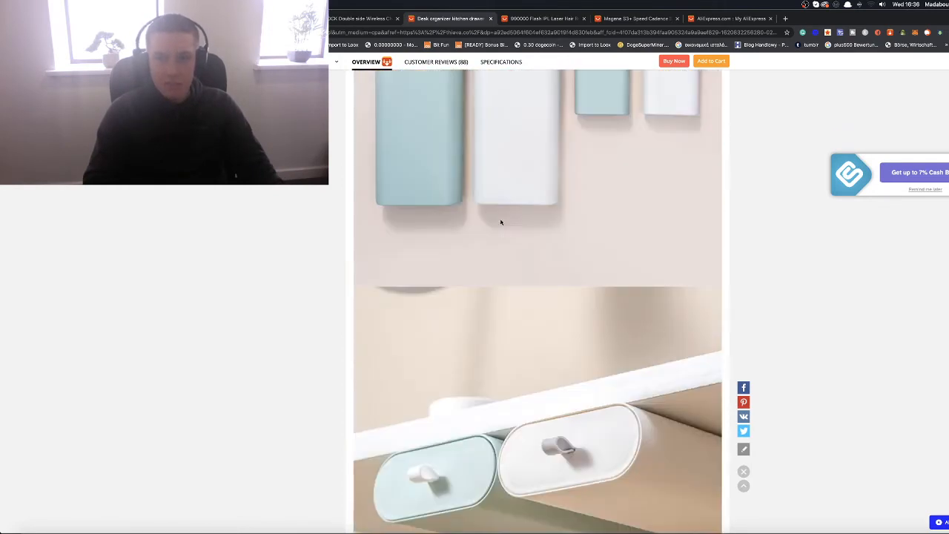
pyautogui.scroll(-3)
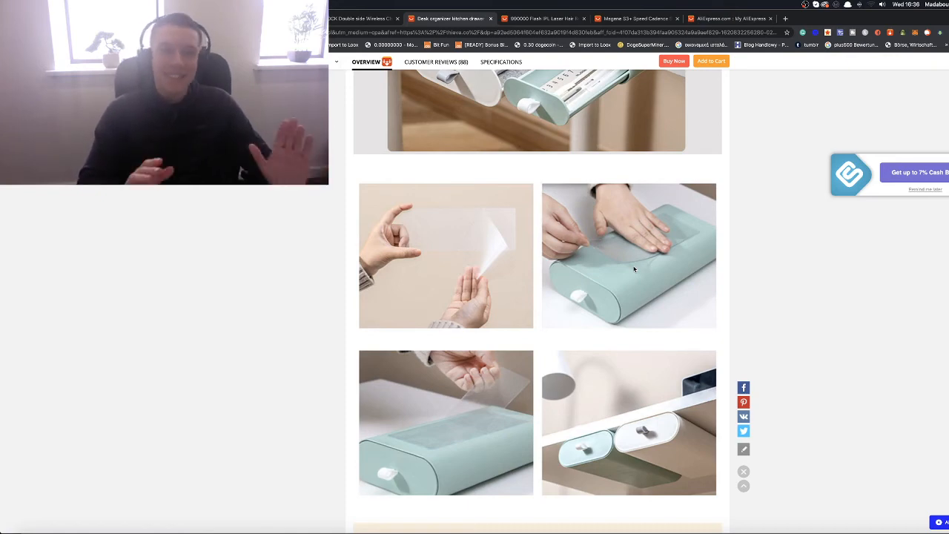
pyautogui.scroll(-3)
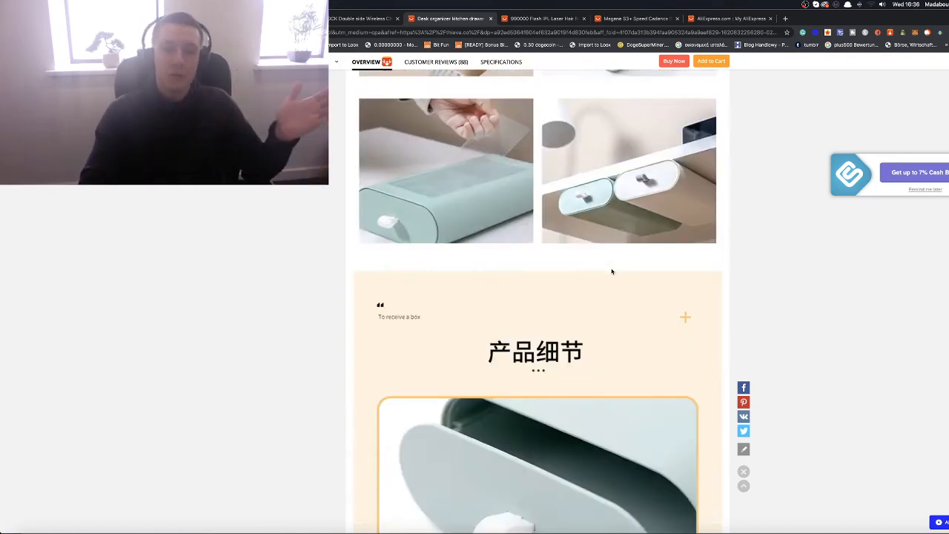
pyautogui.scroll(-3)
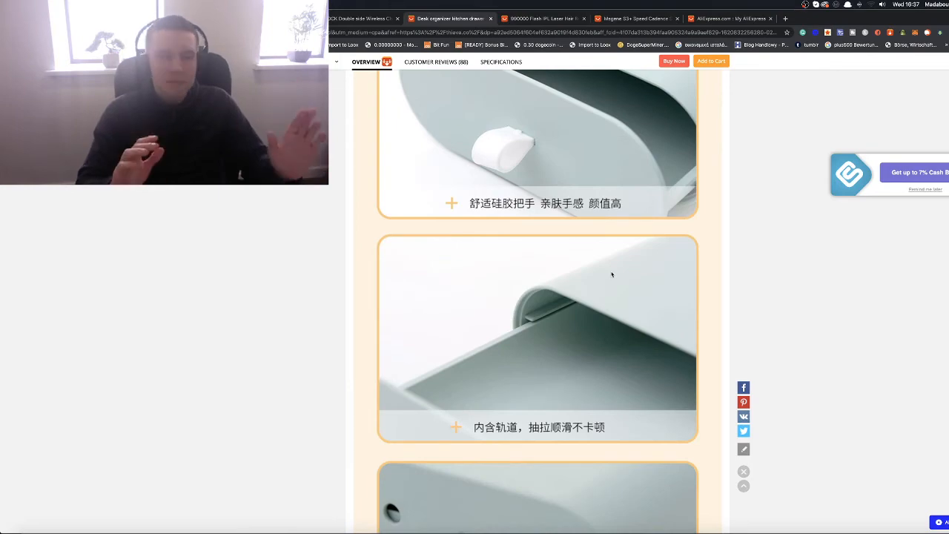
pyautogui.scroll(-3)
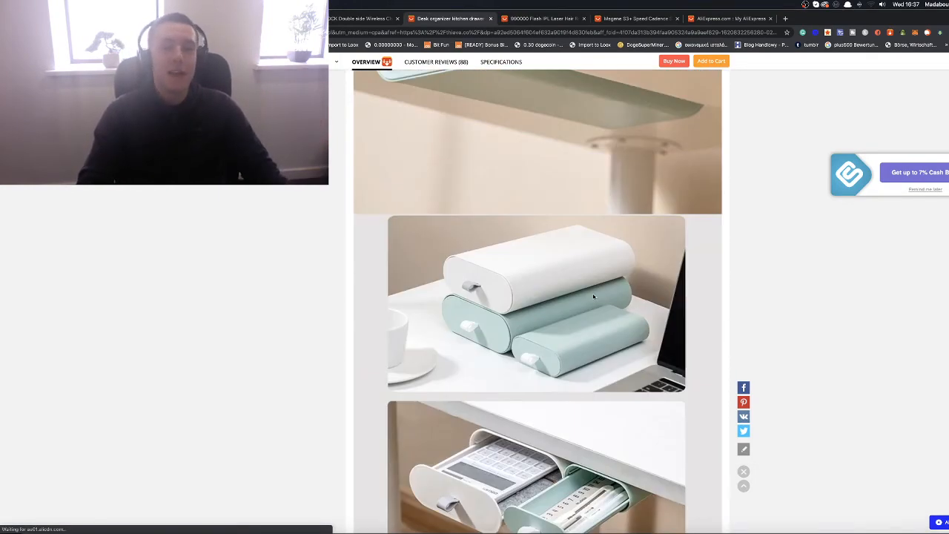
pyautogui.scroll(-3)
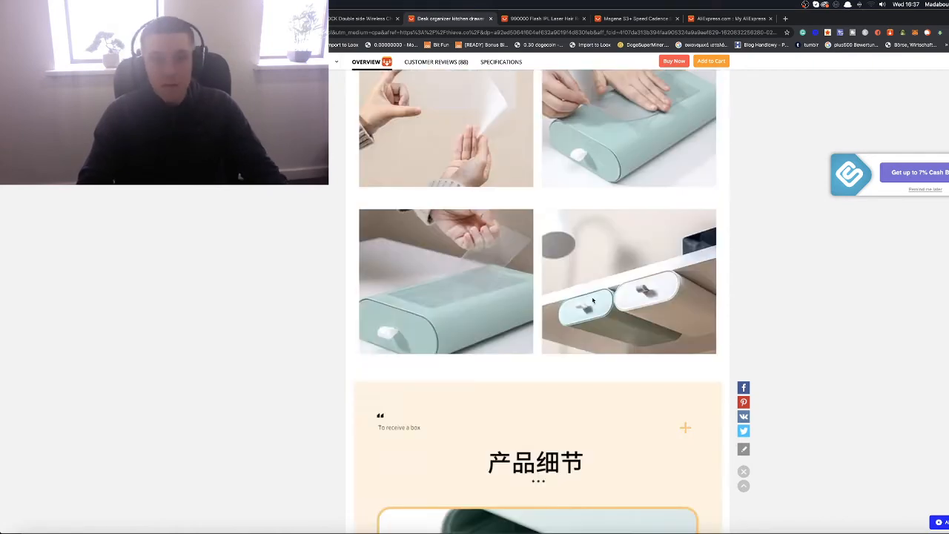
pyautogui.scroll(-3)
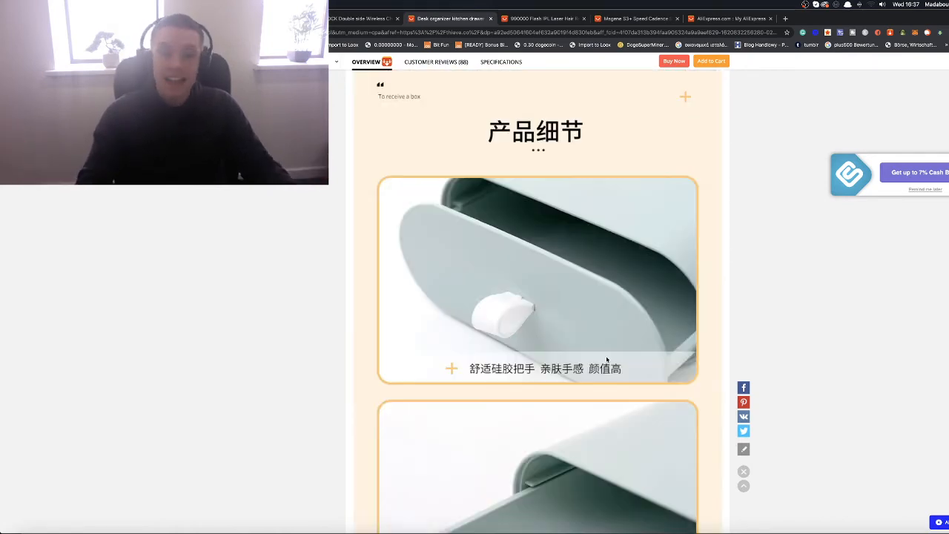
pyautogui.scroll(-3)
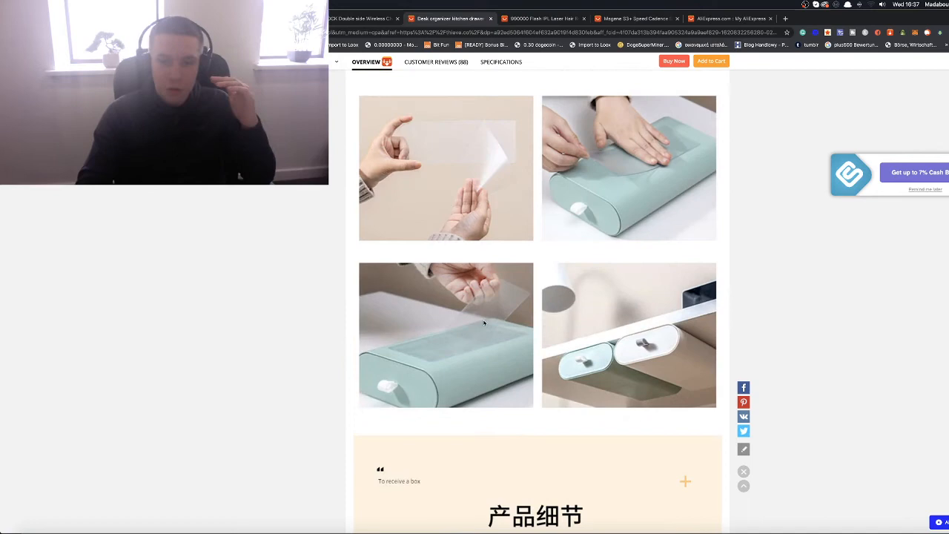
pyautogui.scroll(-3)
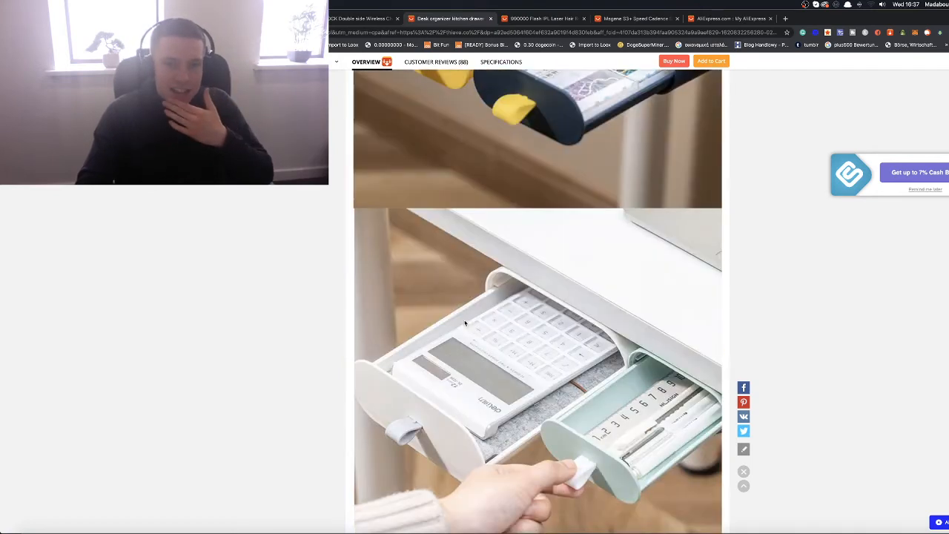
pyautogui.scroll(-3)
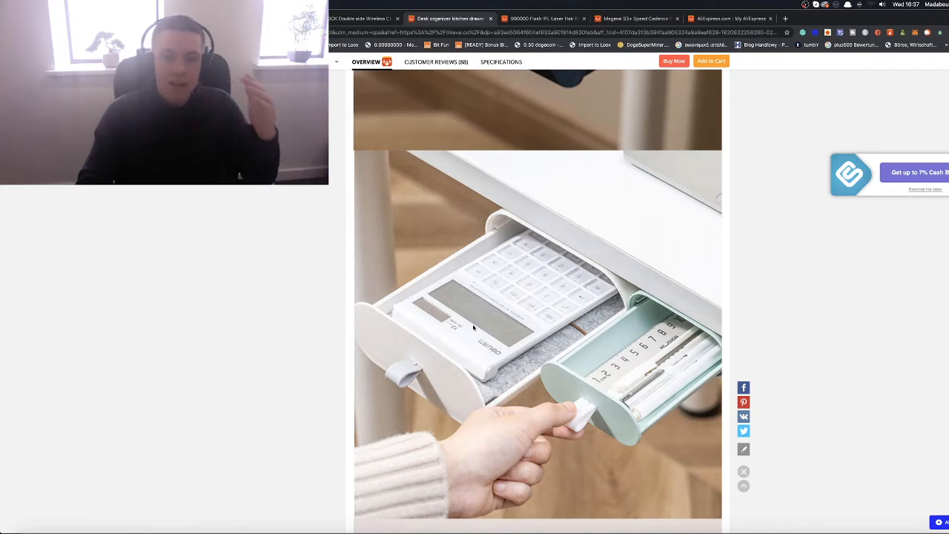
pyautogui.scroll(-3)
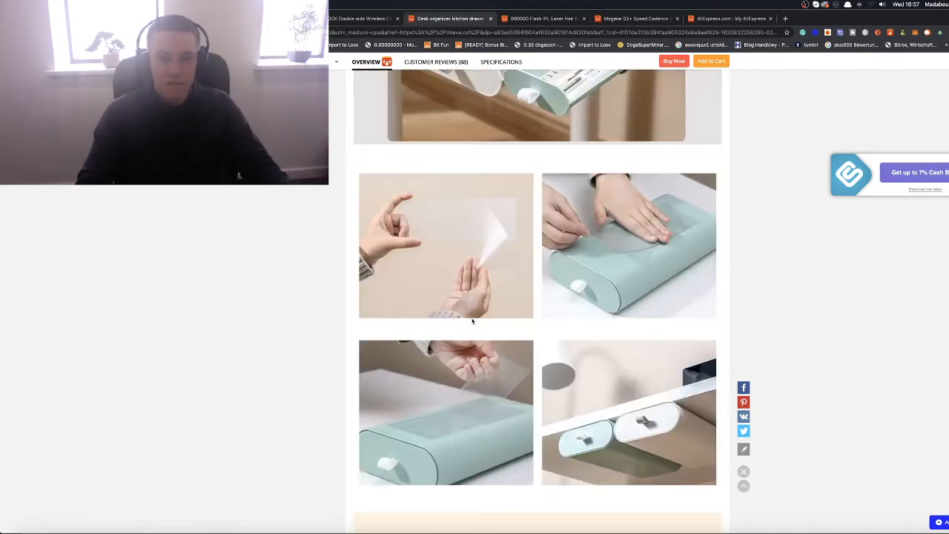
pyautogui.scroll(-3)
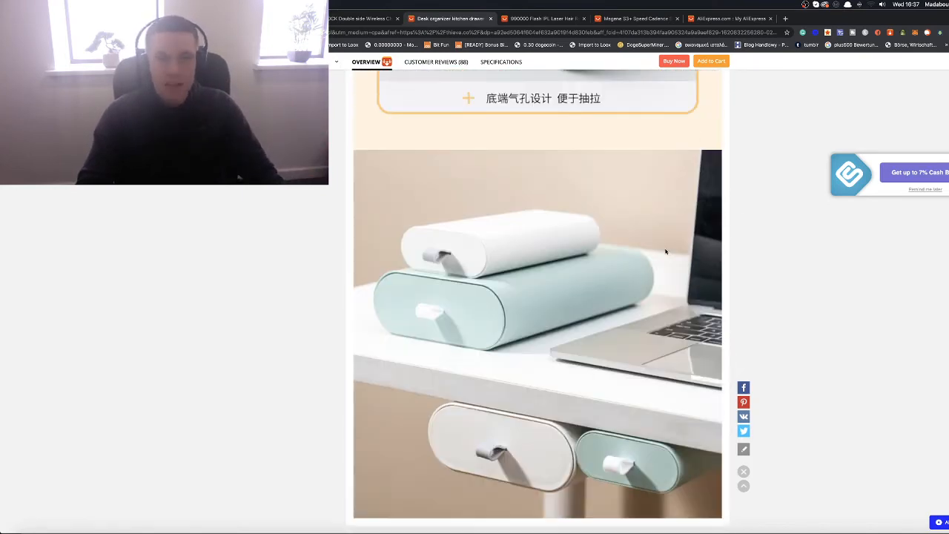
pyautogui.click(433, 61)
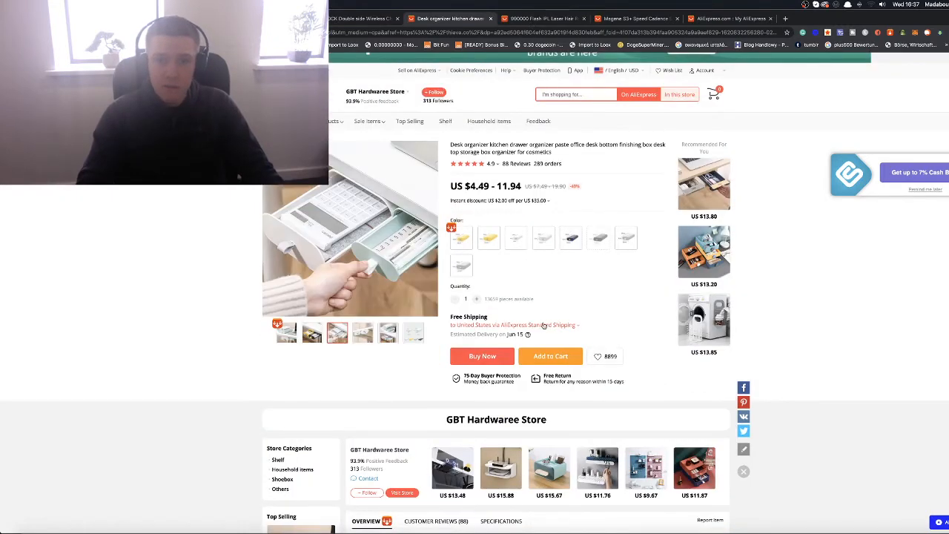
# Step: Check the organizer's shipping to the United States, then view another IPL device photo
pyautogui.click(523, 325)
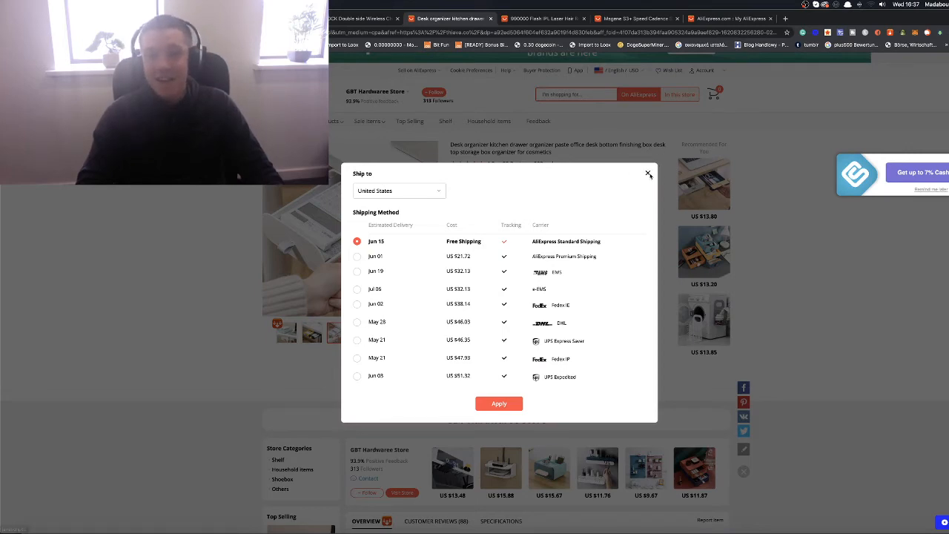
pyautogui.click(541, 17)
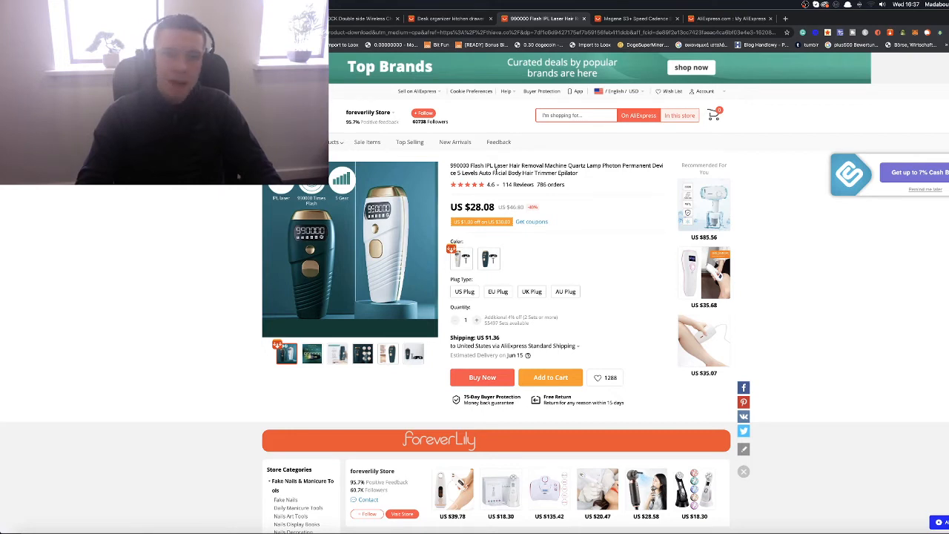
pyautogui.click(337, 354)
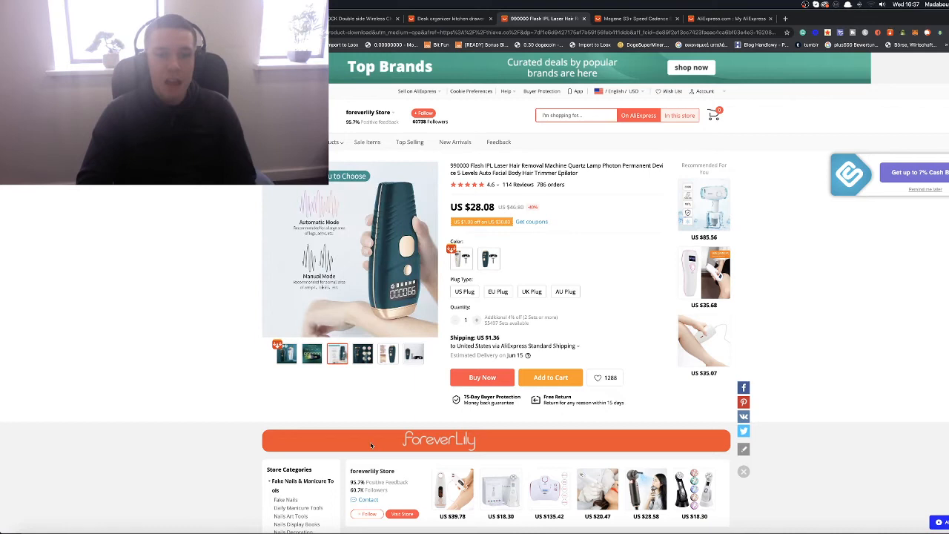
pyautogui.moveTo(387, 409)
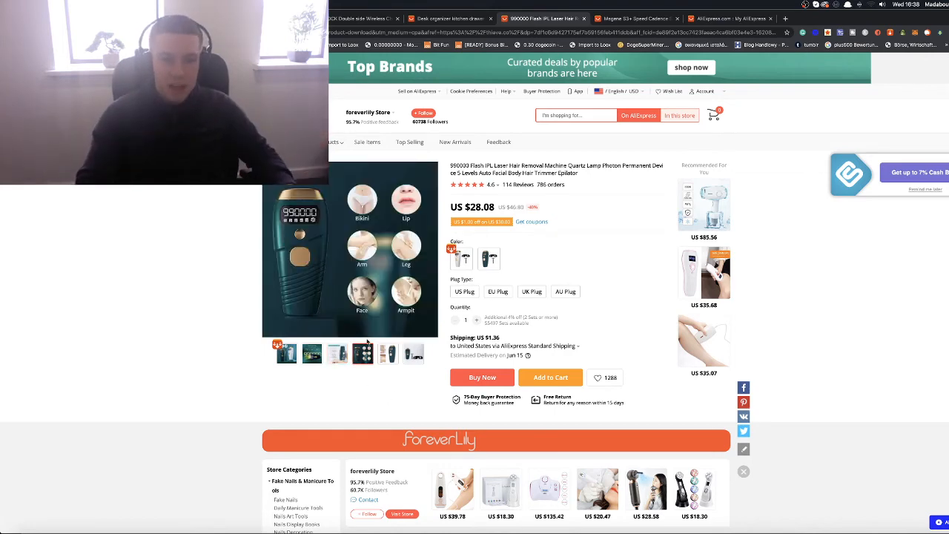
# Step: Scroll down to the IPL device's specifications, including 590nm wavelength and 210g weight
pyautogui.scroll(-3)
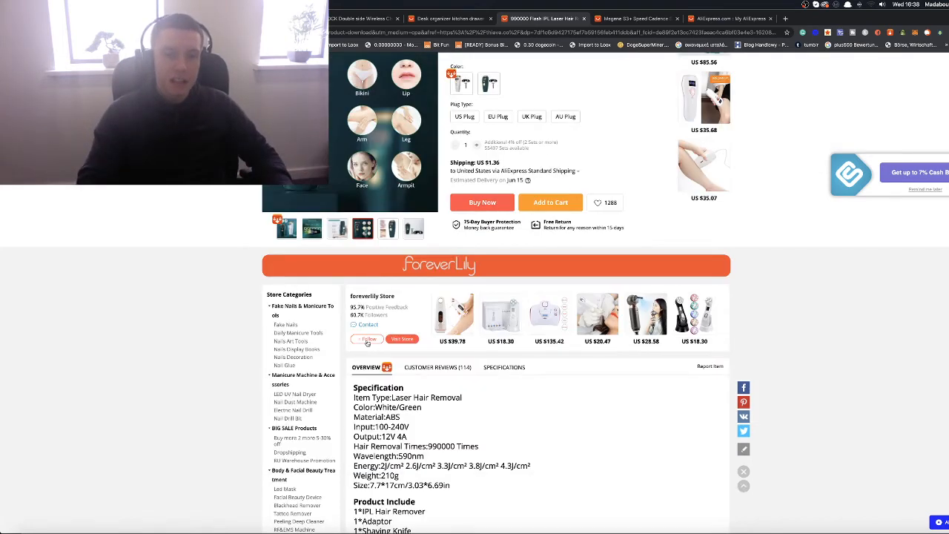
# Step: Scroll the IPL listing through energy levels and description images down to 'Package includes'
pyautogui.scroll(-3)
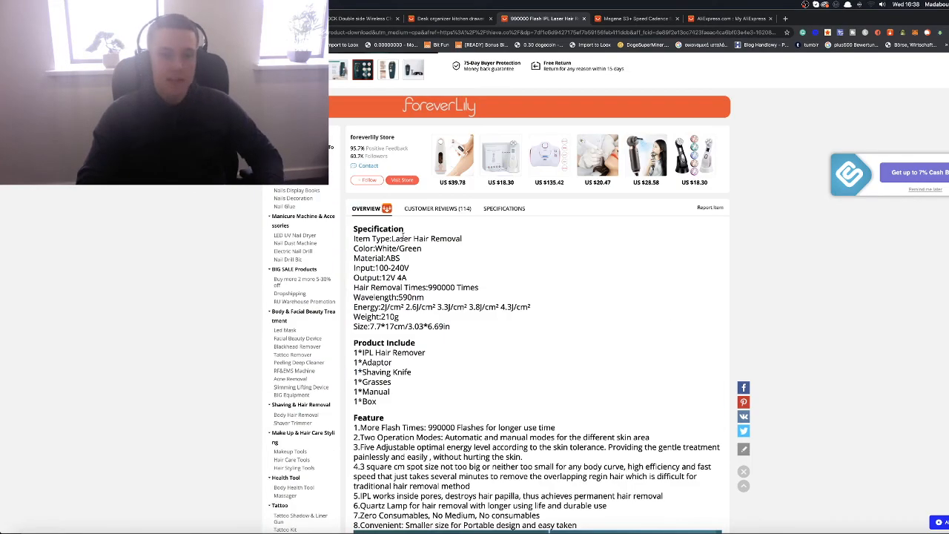
pyautogui.moveTo(412, 228)
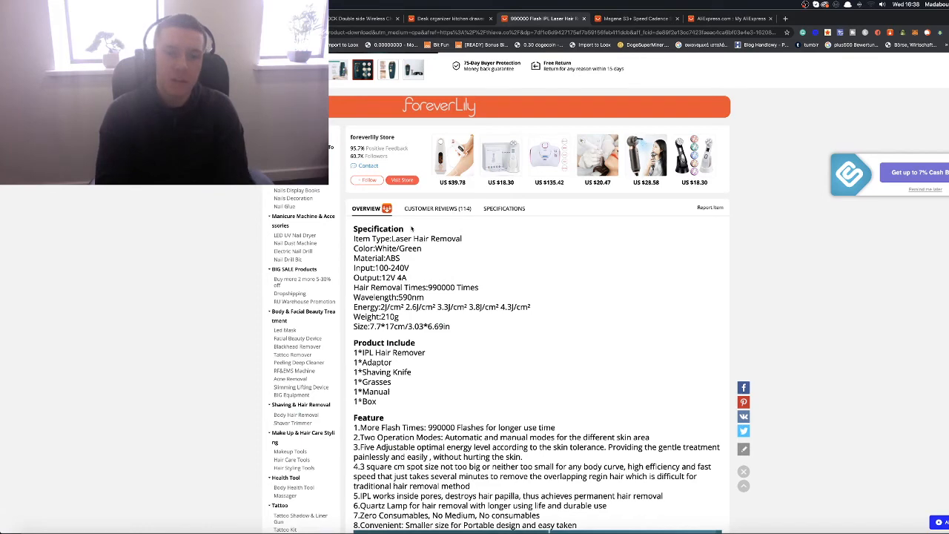
pyautogui.scroll(3)
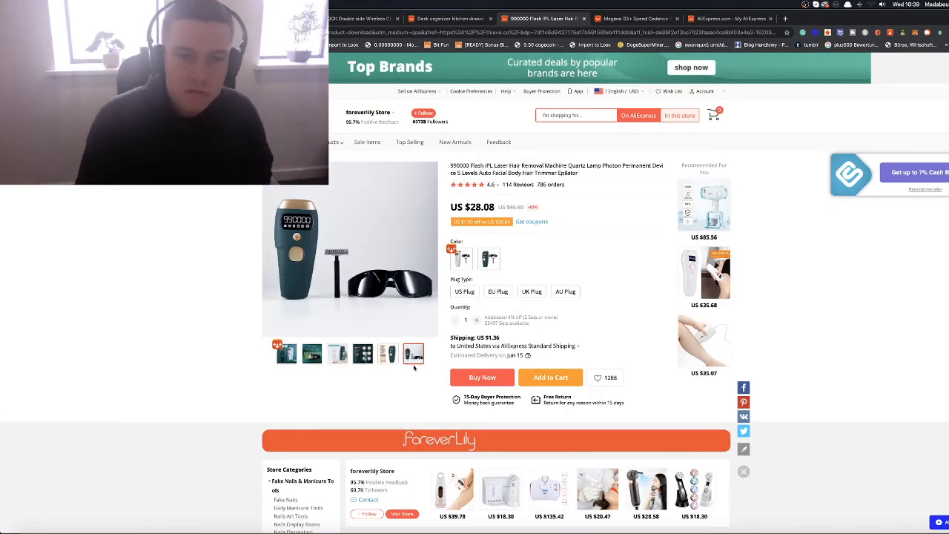
pyautogui.click(412, 353)
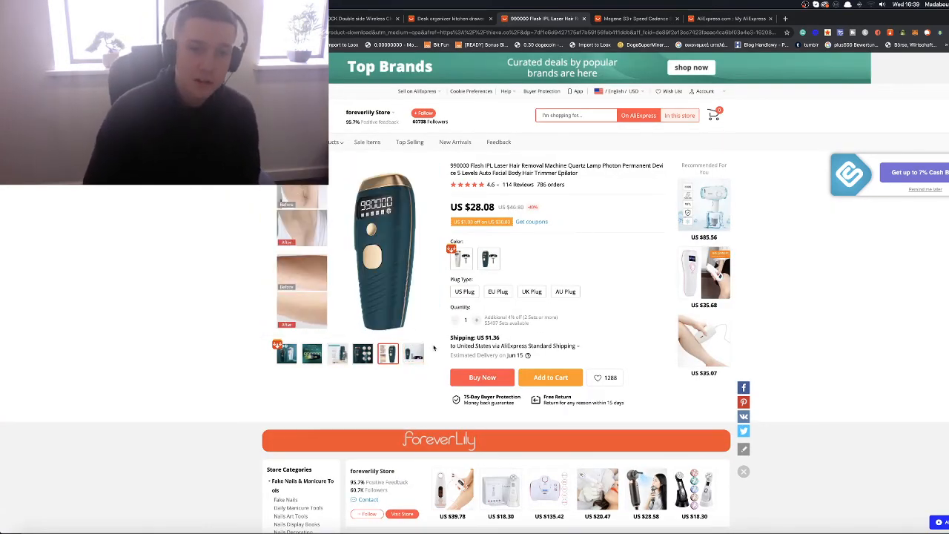
pyautogui.scroll(-3)
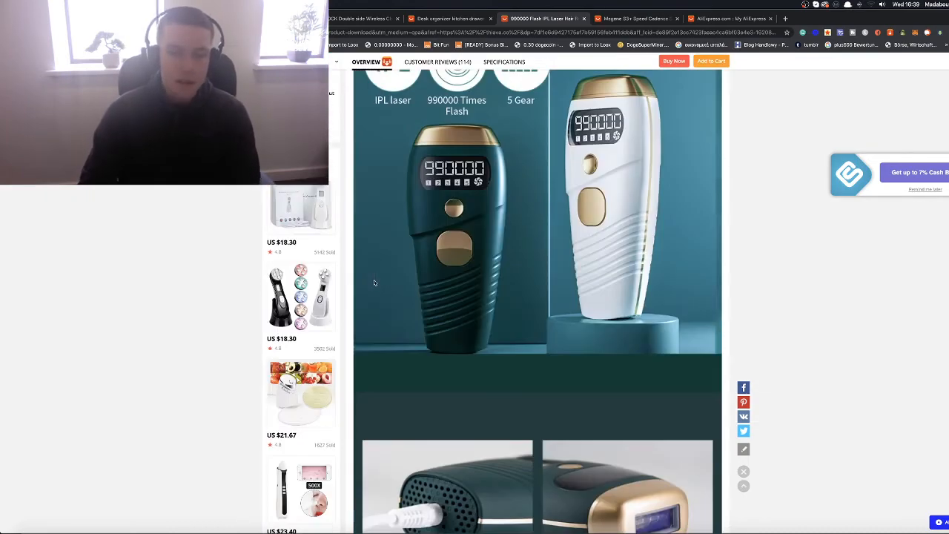
pyautogui.scroll(-3)
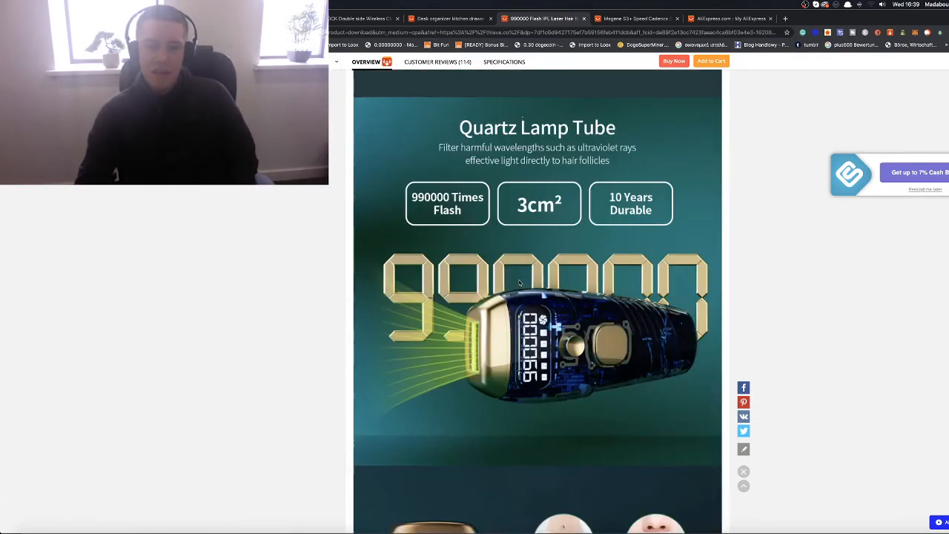
pyautogui.scroll(-3)
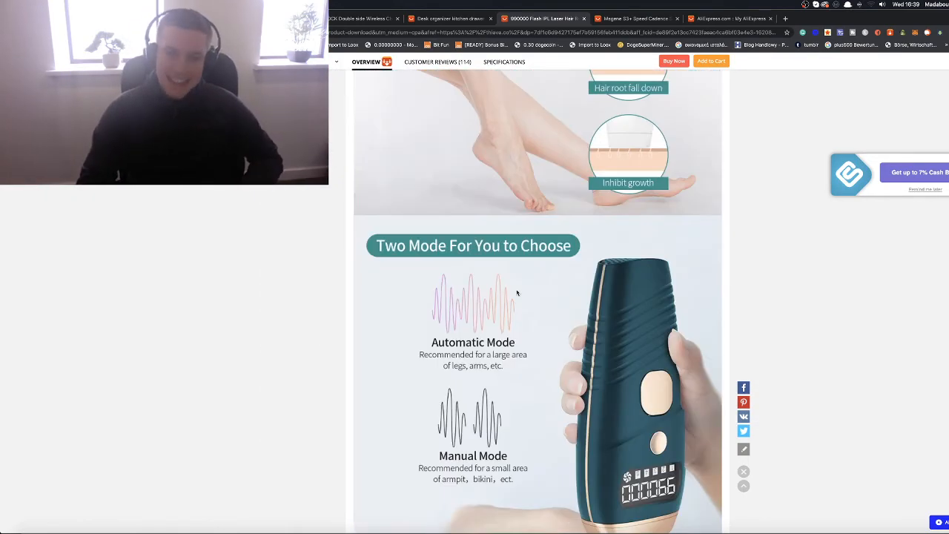
pyautogui.scroll(-3)
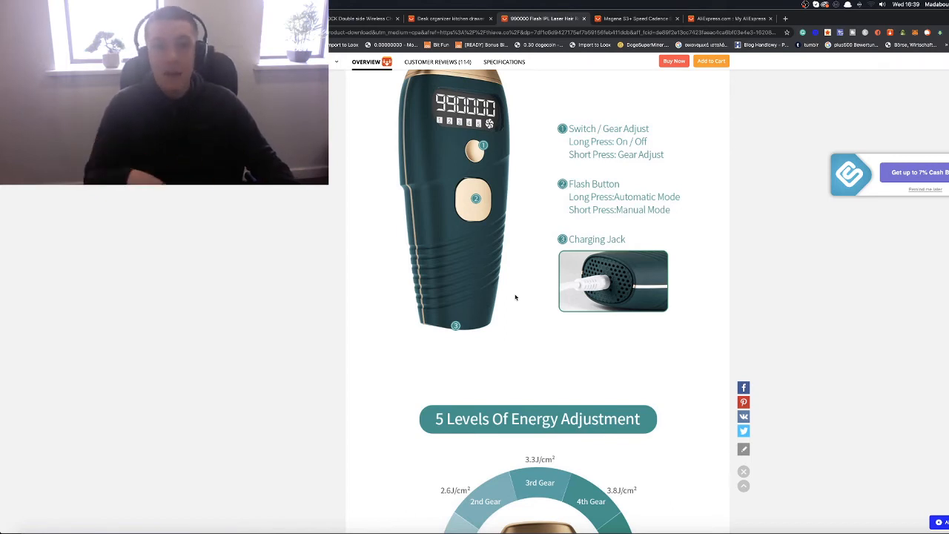
pyautogui.scroll(-3)
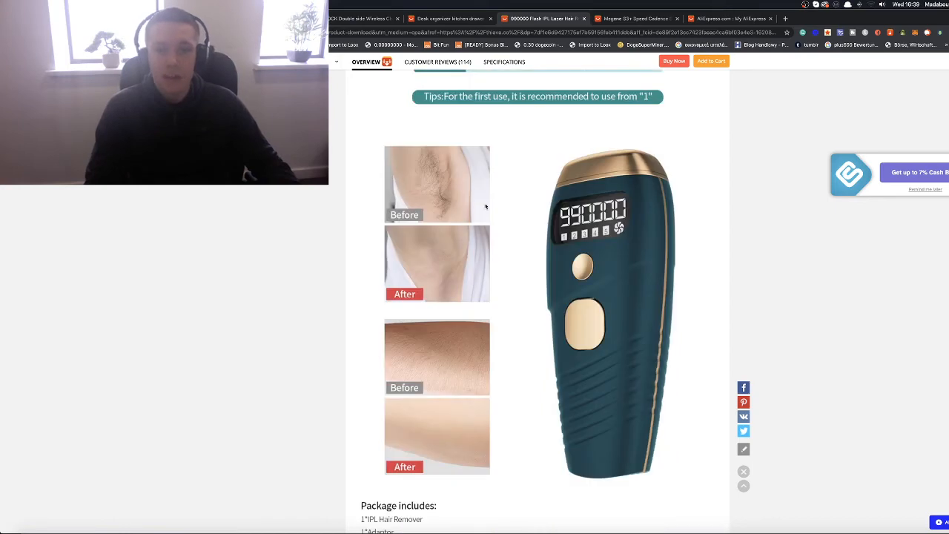
pyautogui.scroll(-3)
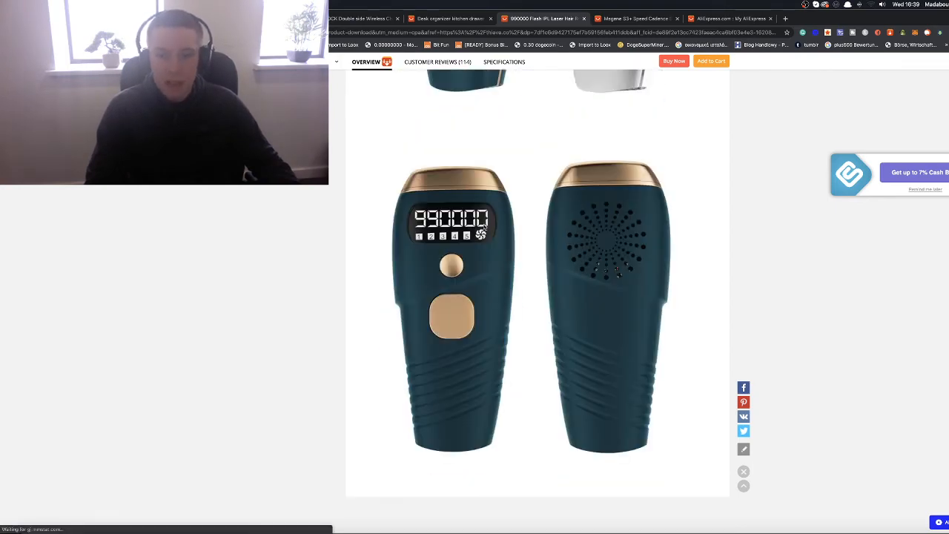
pyautogui.scroll(-3)
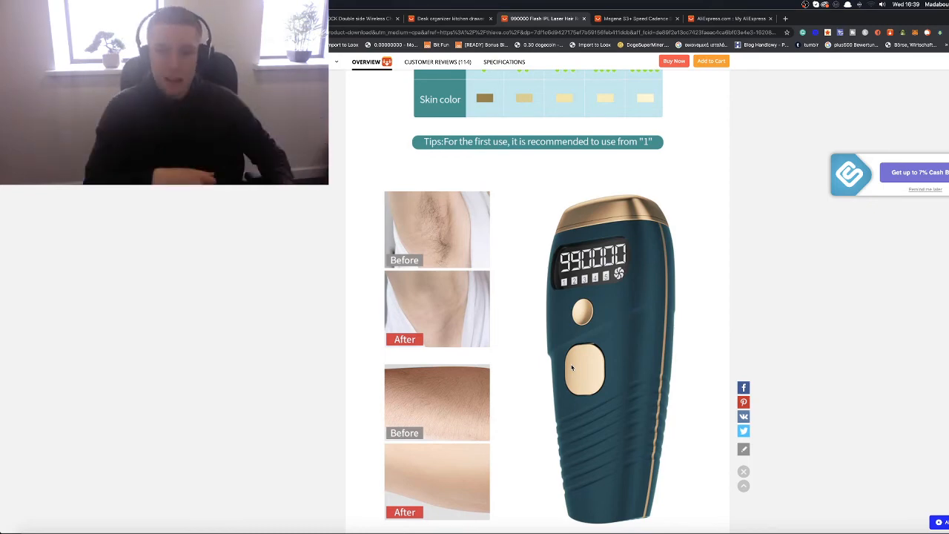
pyautogui.scroll(-3)
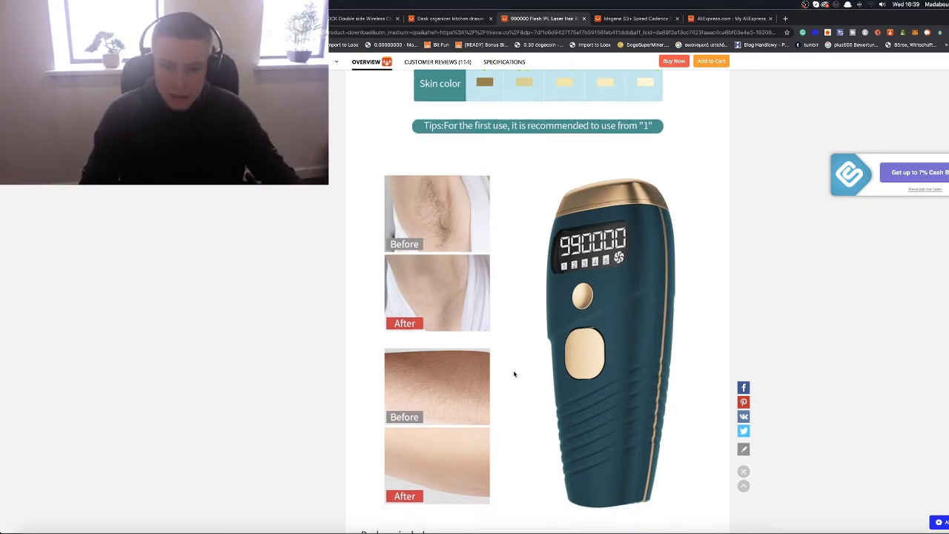
pyautogui.scroll(-3)
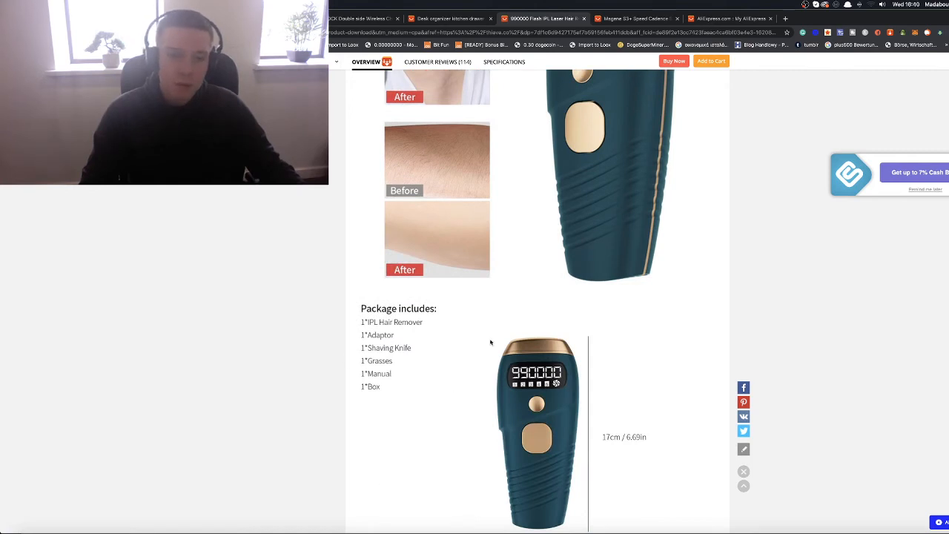
pyautogui.moveTo(391, 366)
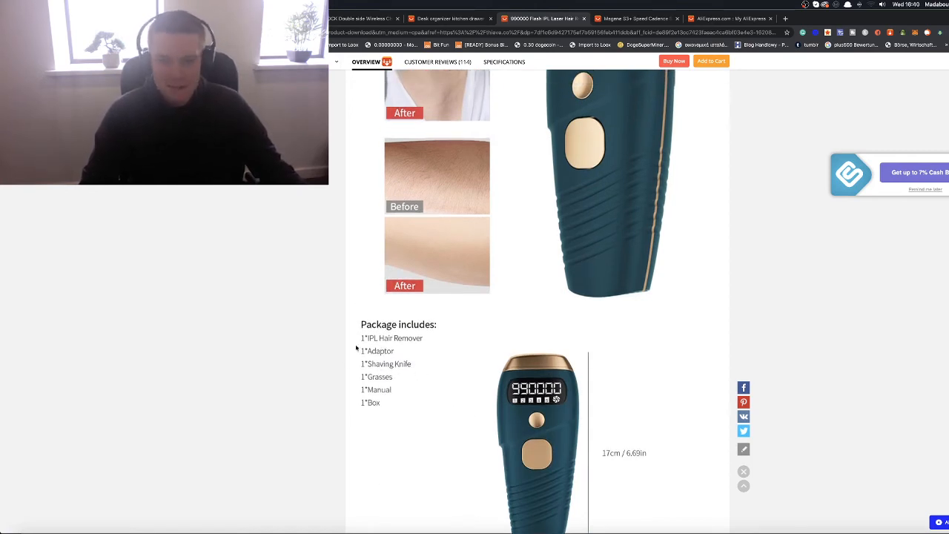
pyautogui.scroll(-3)
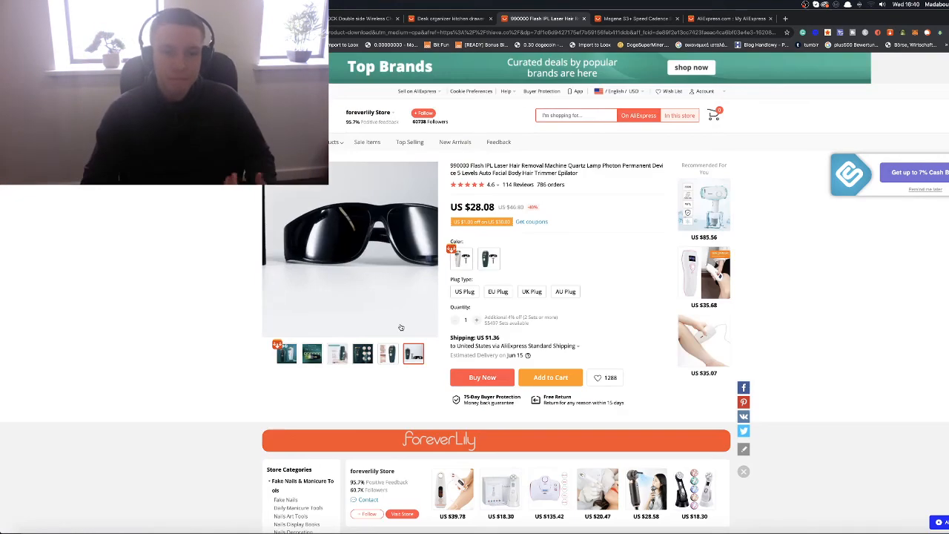
# Step: View another laser hair remover photo, then switch to the Magene S3+ sensor listing
pyautogui.click(388, 353)
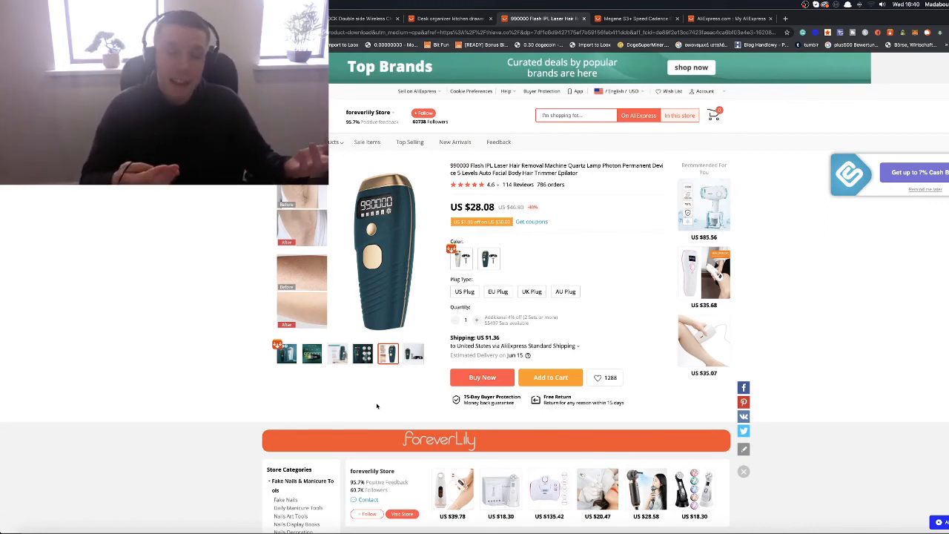
pyautogui.click(635, 15)
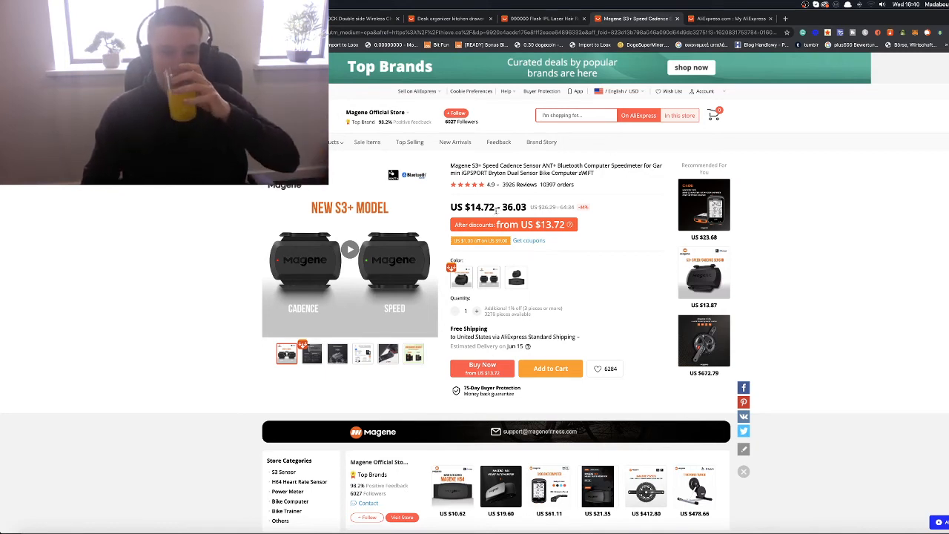
# Step: Browse the Magene S3+ photos: IP66 waterproof, new-vs-old package, compatibility and bike-mounted shots
pyautogui.click(312, 353)
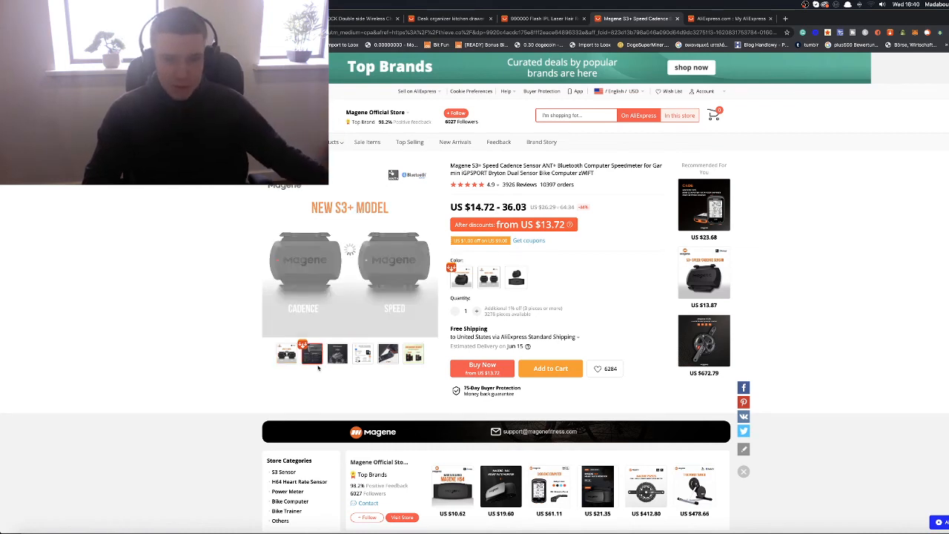
pyautogui.click(363, 354)
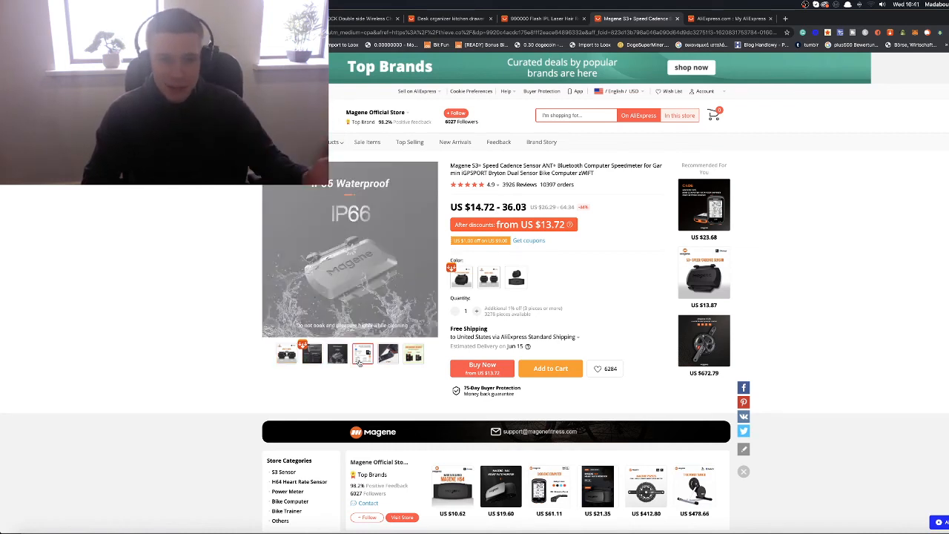
pyautogui.click(336, 353)
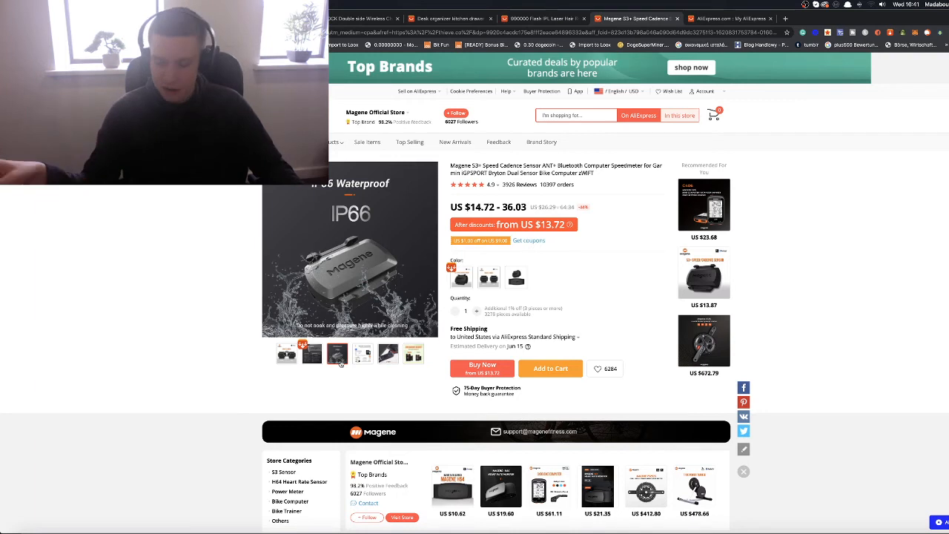
pyautogui.click(389, 354)
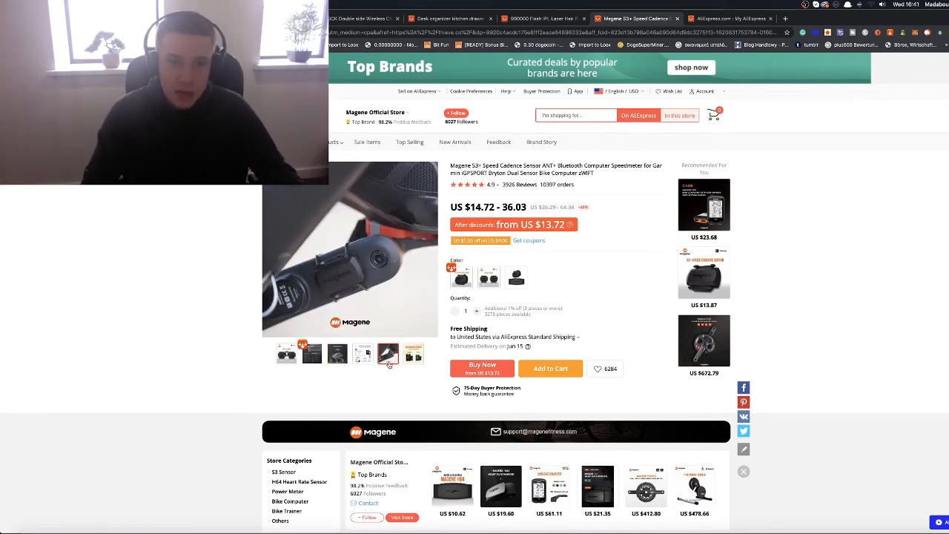
pyautogui.click(412, 354)
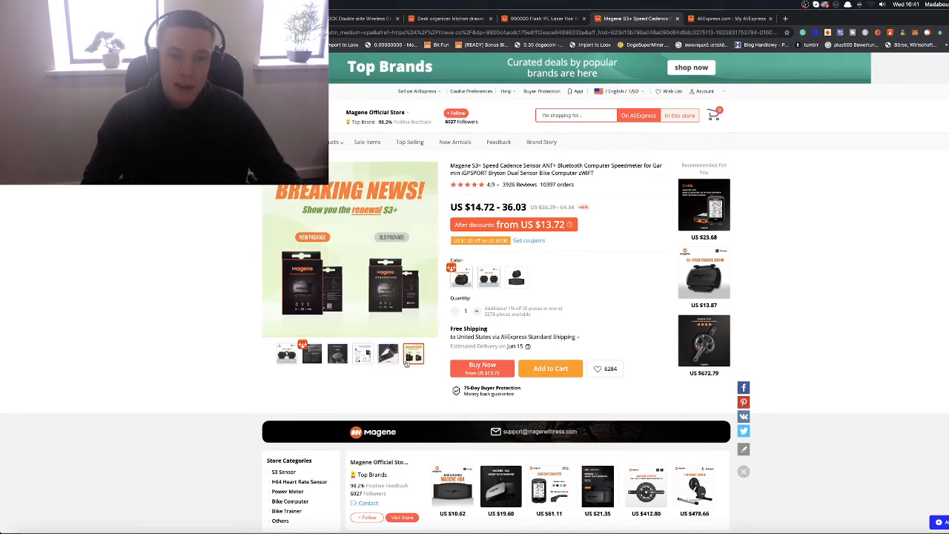
pyautogui.click(363, 354)
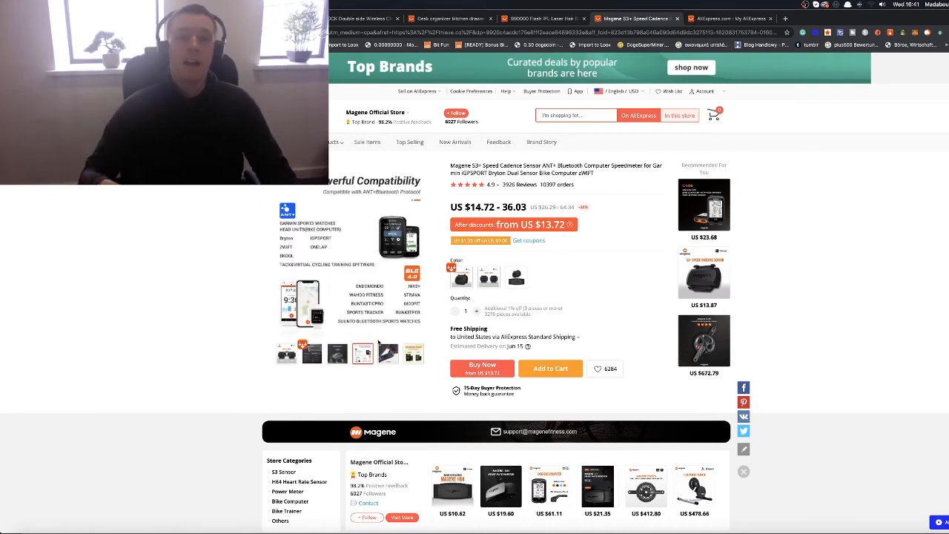
pyautogui.click(387, 354)
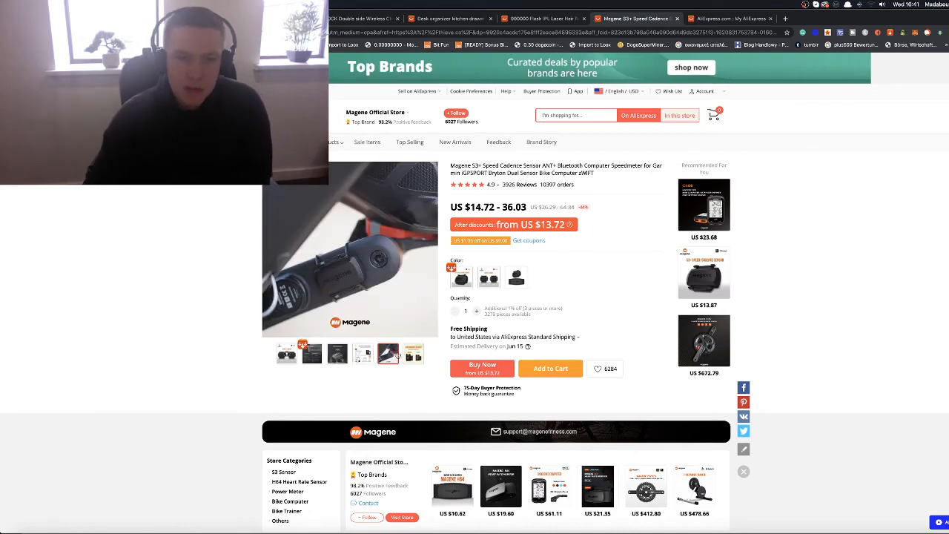
# Step: Scroll the Magene S3+ Overview through specs, mode switching and compatibility to the Buyer Show
pyautogui.scroll(-3)
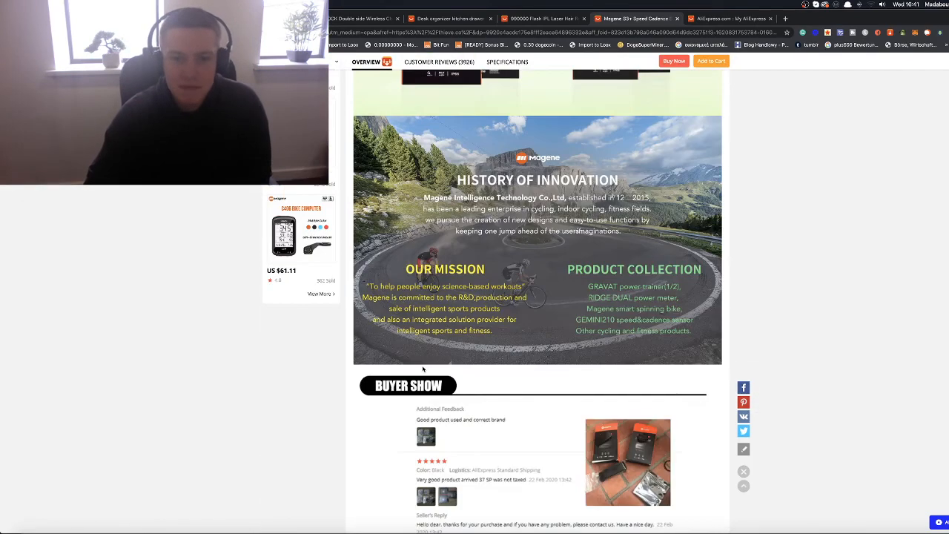
pyautogui.scroll(-3)
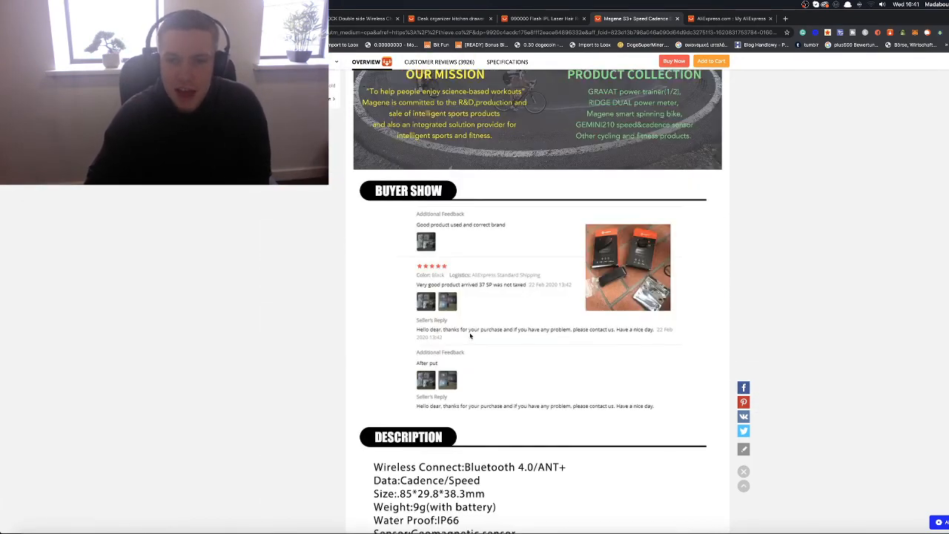
pyautogui.scroll(-3)
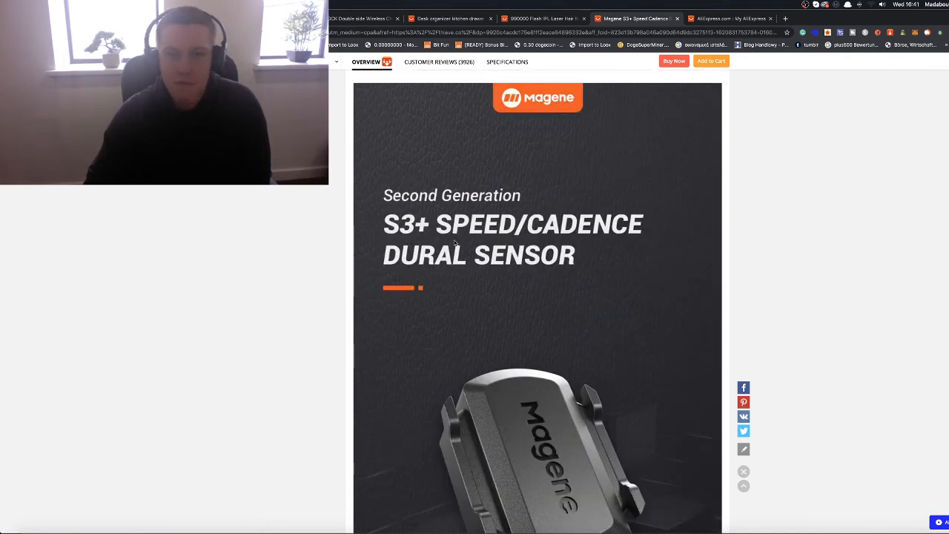
pyautogui.scroll(-3)
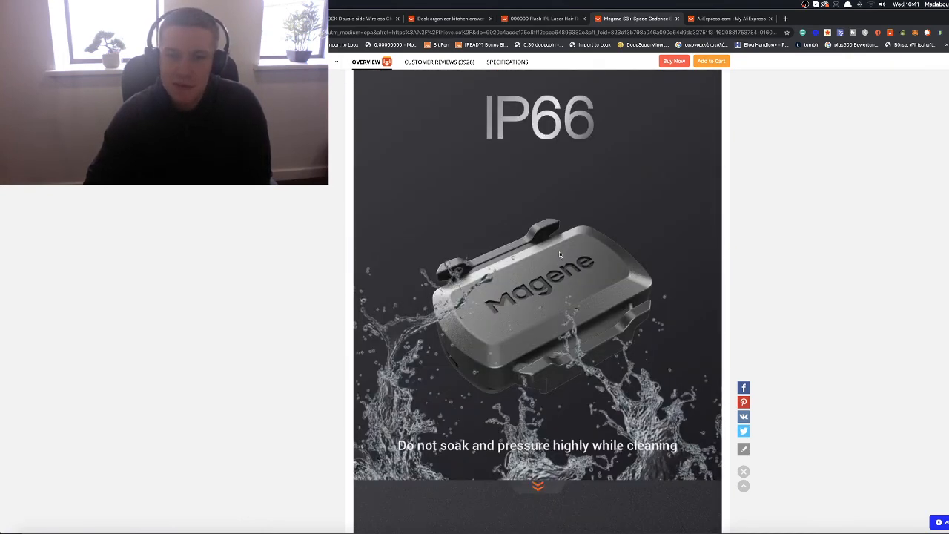
pyautogui.scroll(-3)
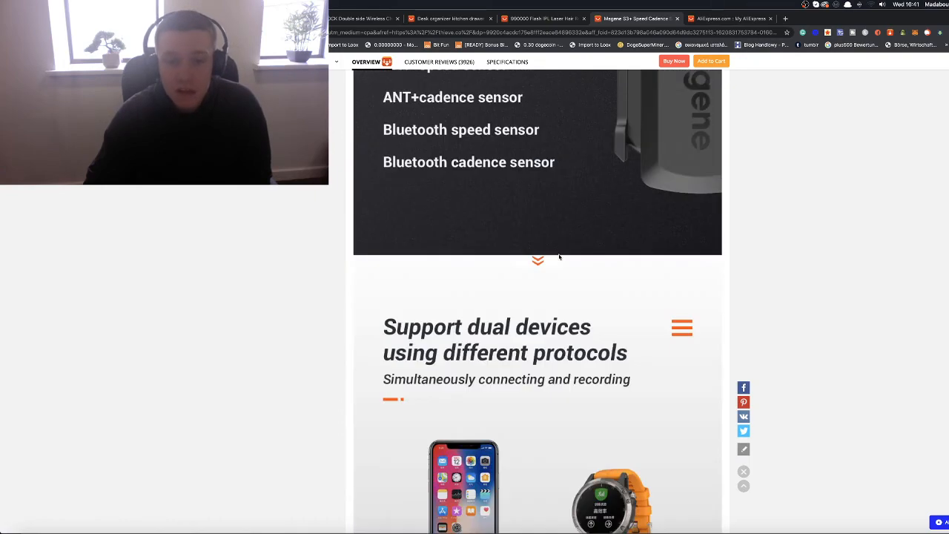
pyautogui.scroll(-3)
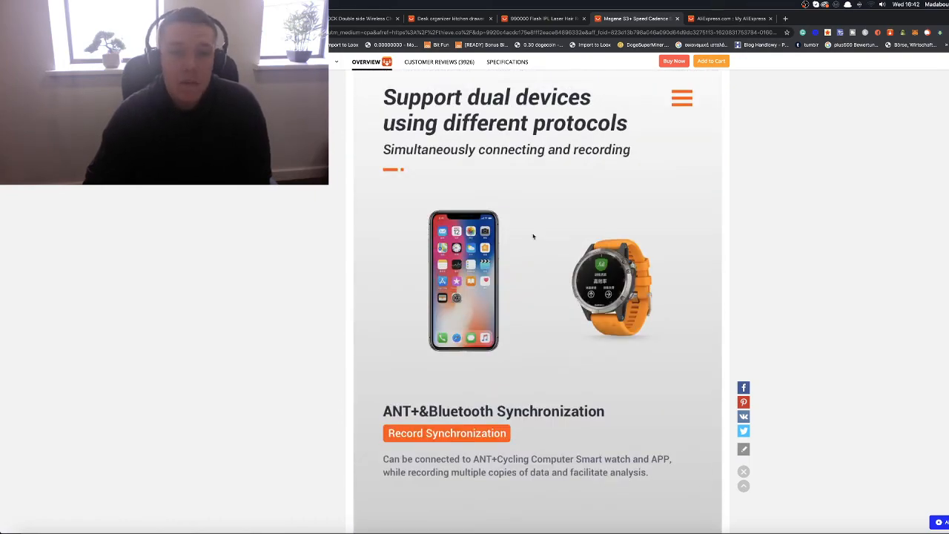
pyautogui.moveTo(582, 269)
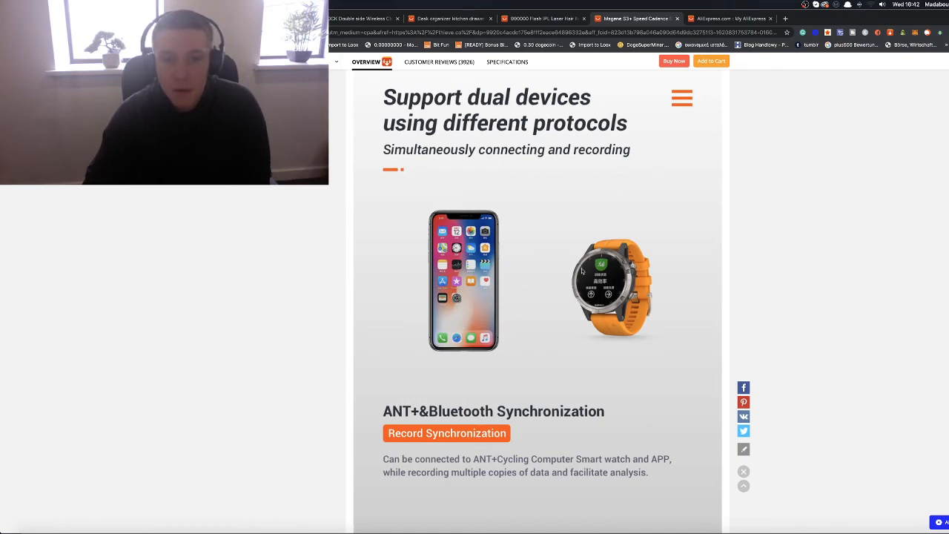
pyautogui.scroll(-3)
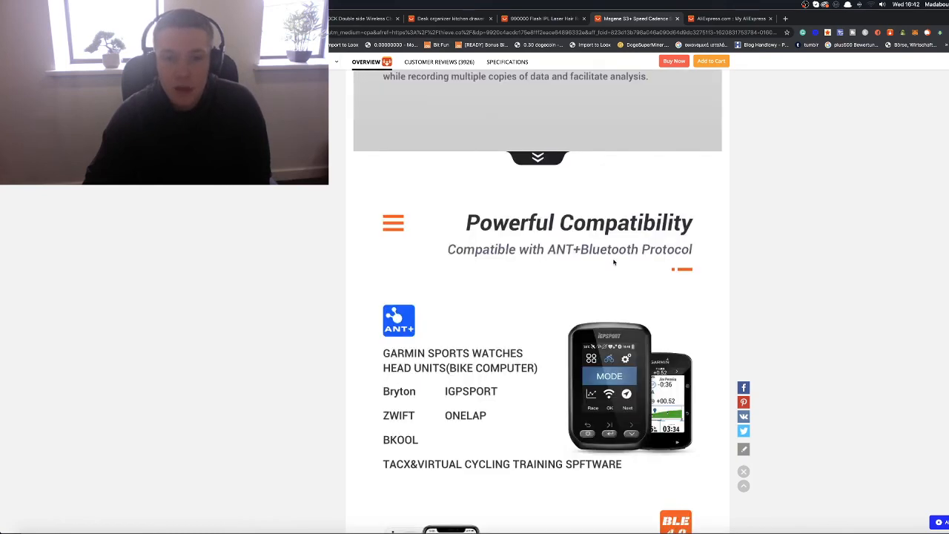
pyautogui.scroll(-3)
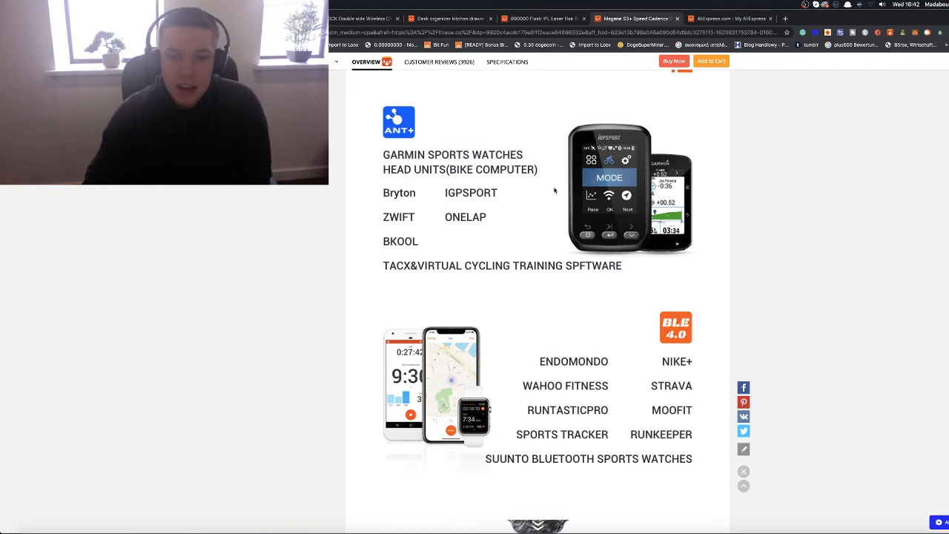
pyautogui.scroll(-3)
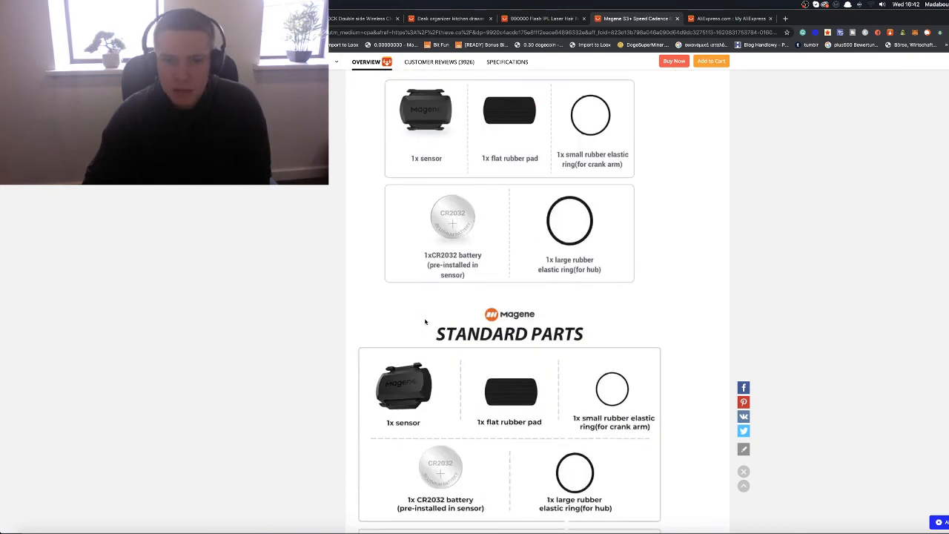
pyautogui.scroll(-3)
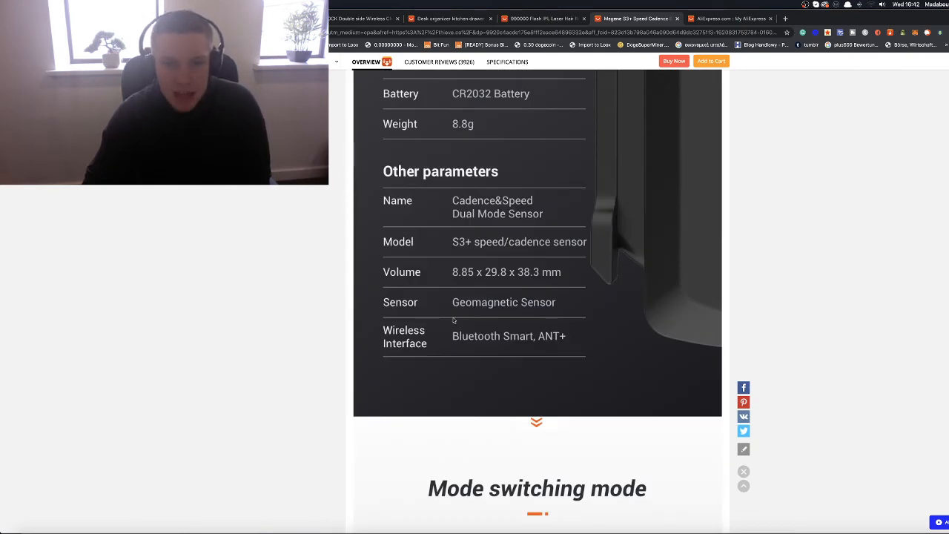
pyautogui.scroll(-3)
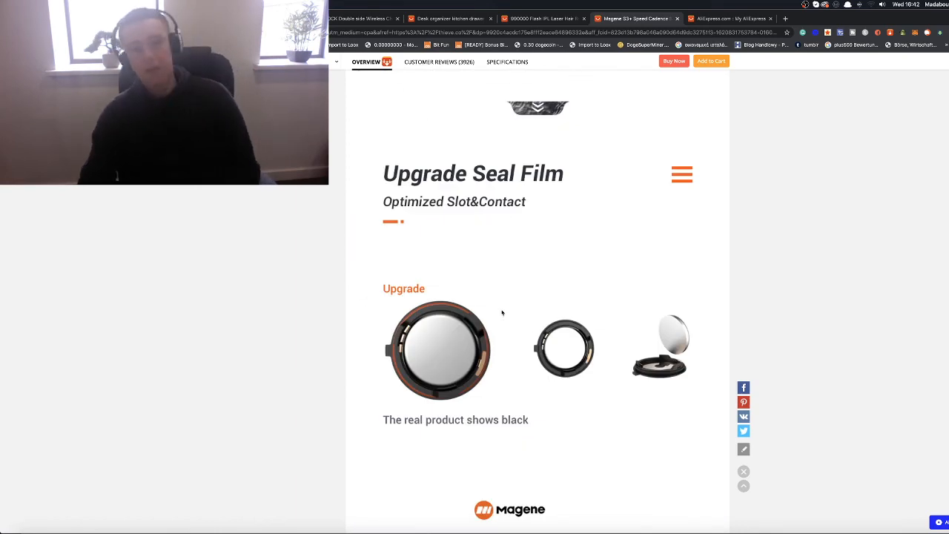
pyautogui.scroll(-3)
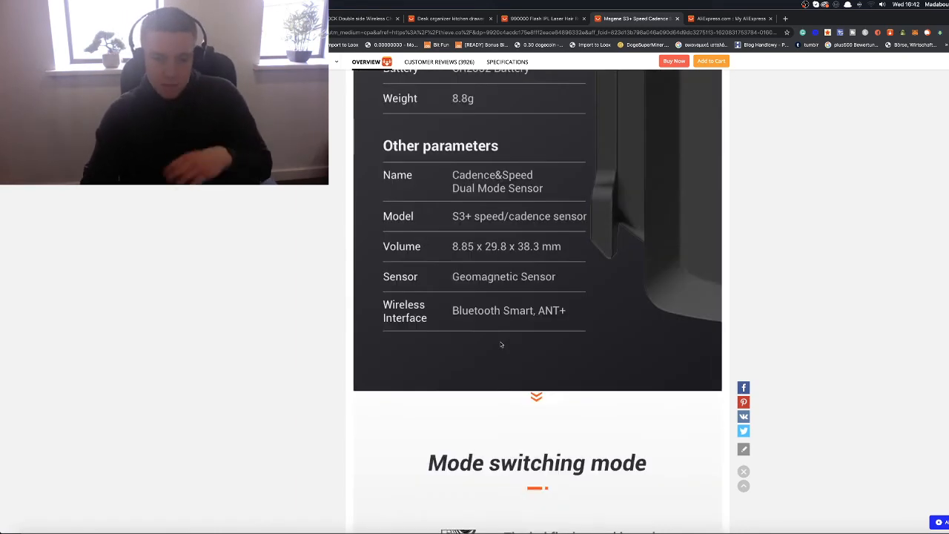
pyautogui.scroll(-3)
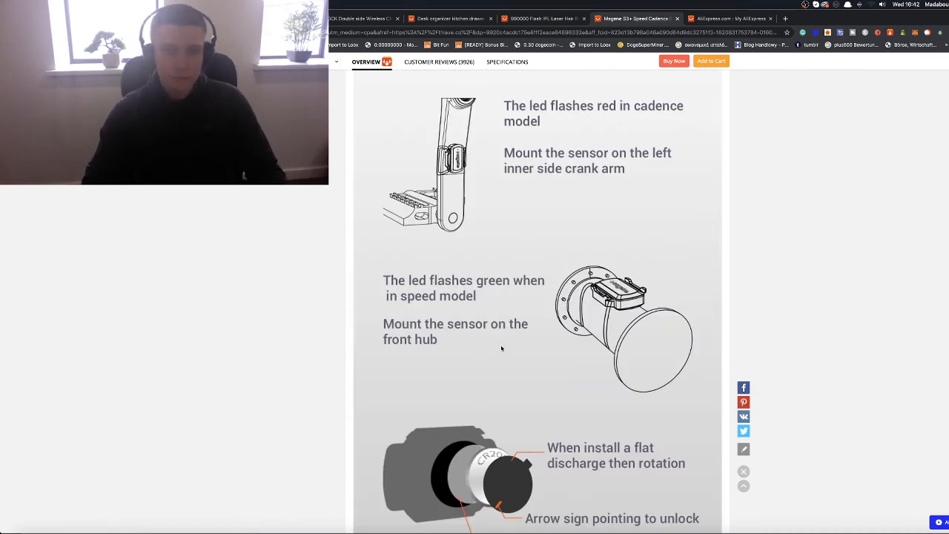
pyautogui.scroll(-3)
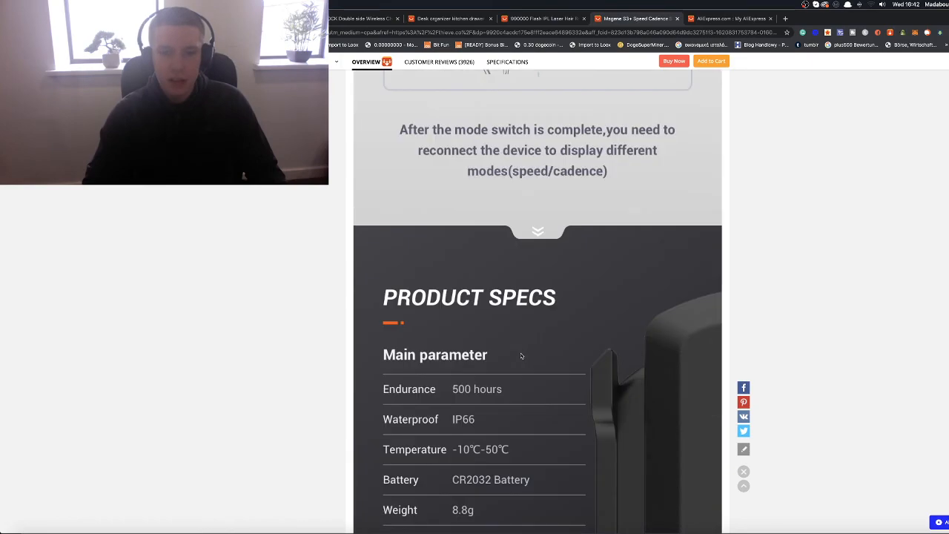
pyautogui.scroll(-3)
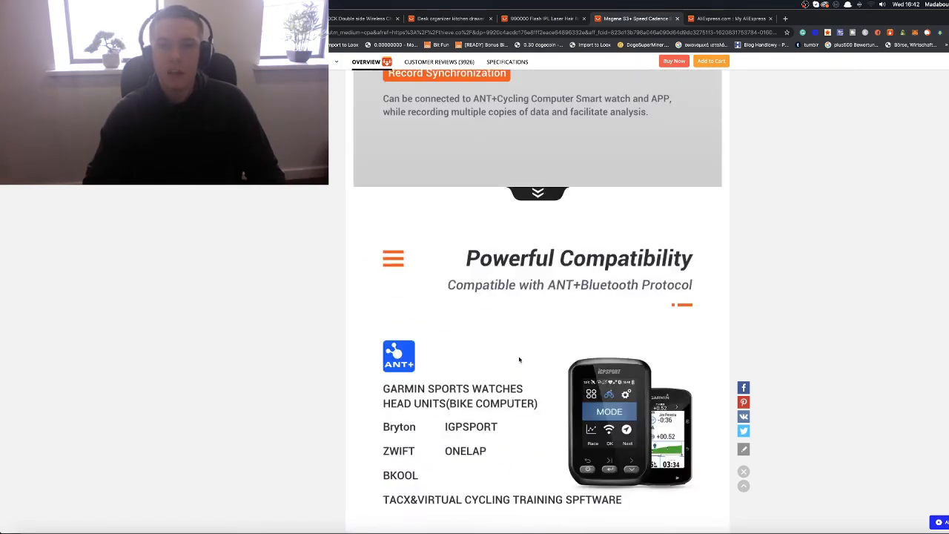
pyautogui.scroll(-3)
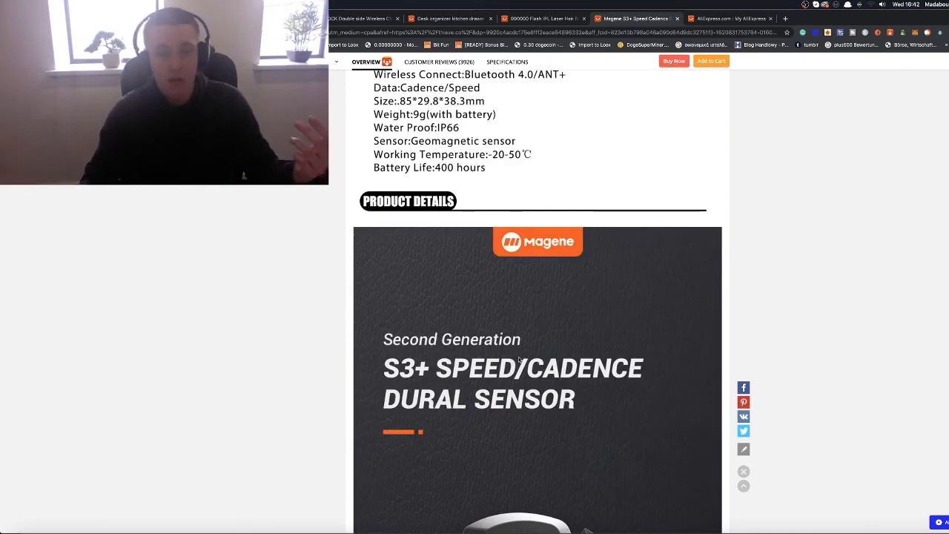
pyautogui.scroll(-3)
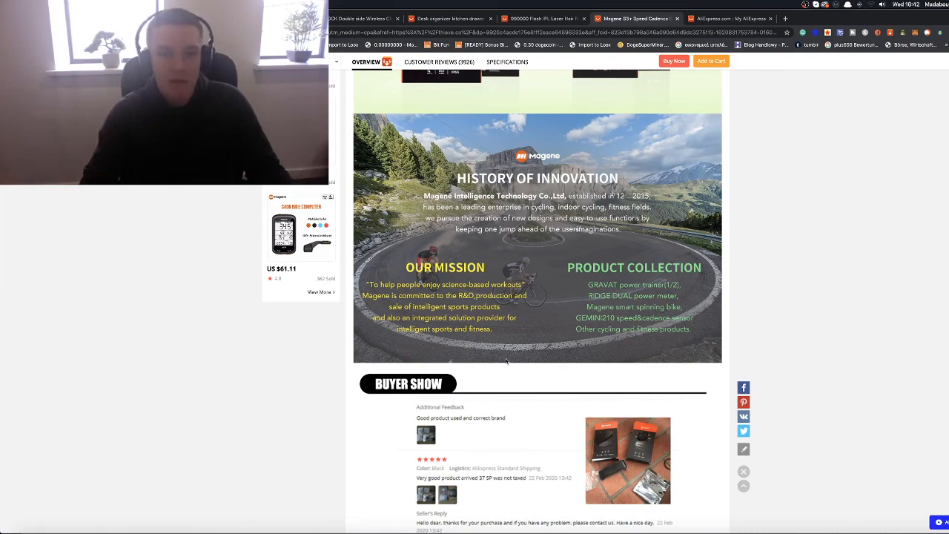
# Step: Scroll between the description and the listing header showing 3926 reviews and 10397 orders
pyautogui.scroll(3)
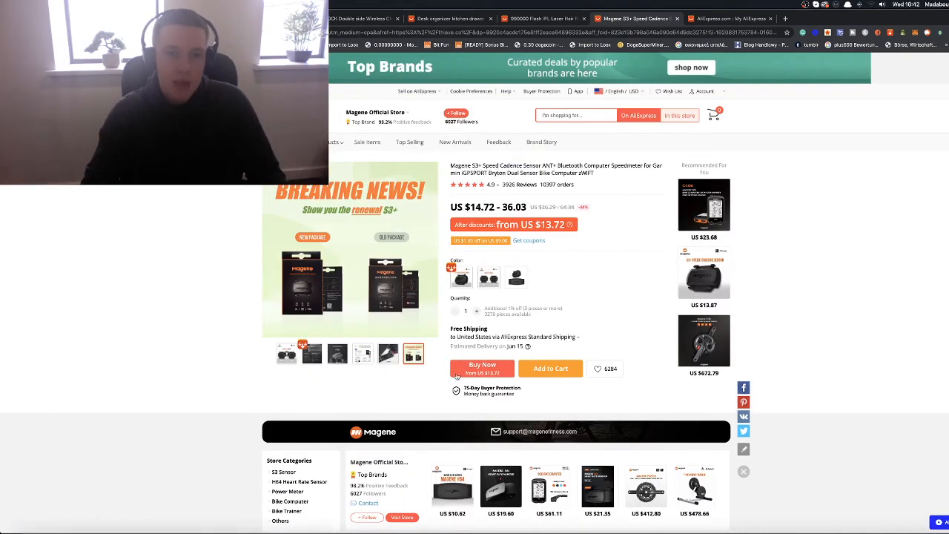
pyautogui.scroll(-3)
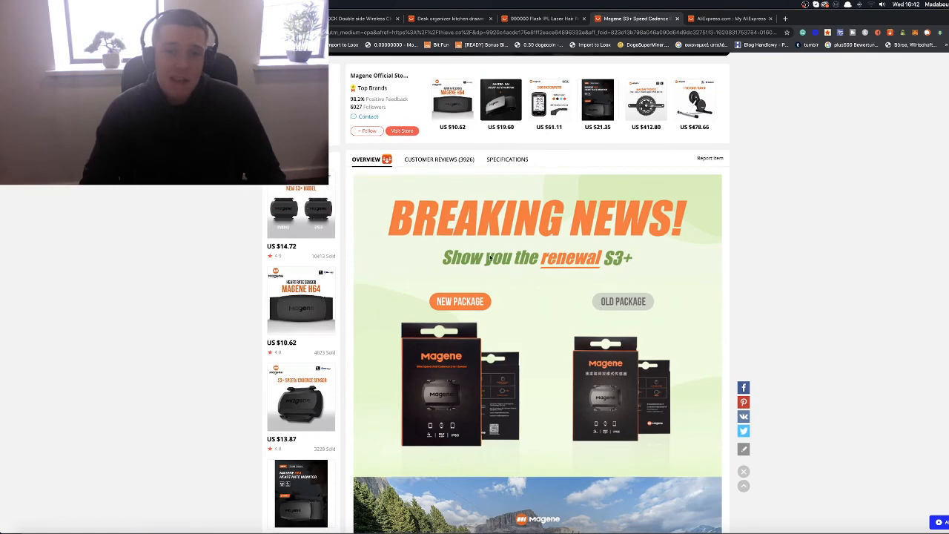
pyautogui.scroll(-3)
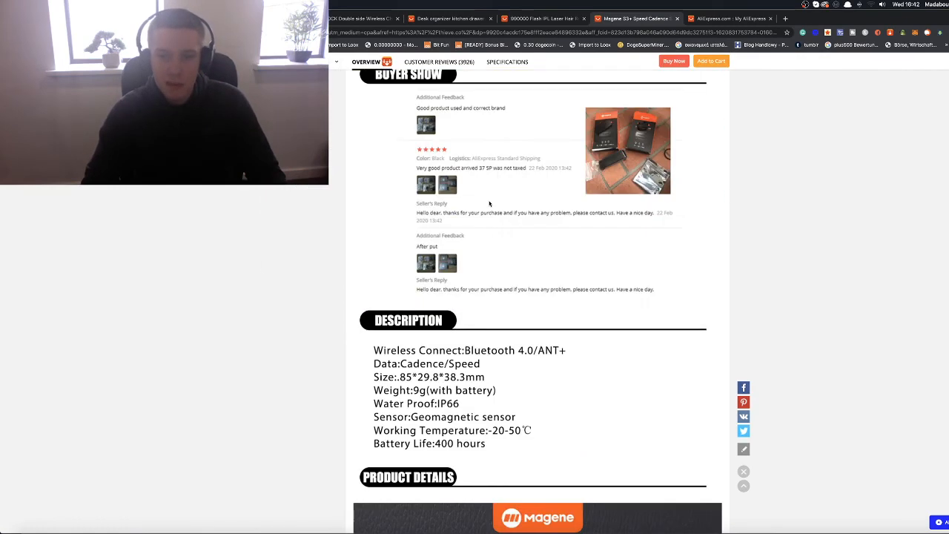
pyautogui.scroll(-3)
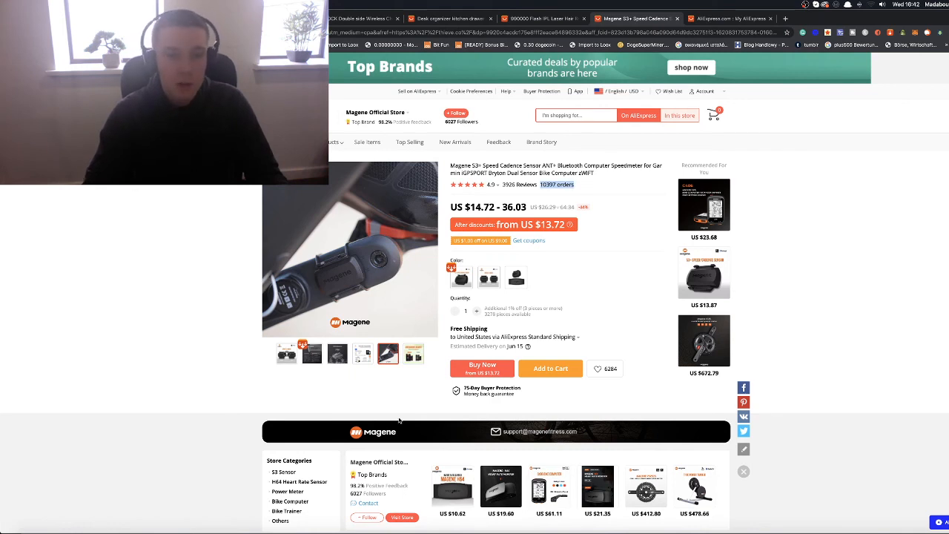
# Step: View the IP66 waterproof photo, the product video, and the mounted-sensor close-up
pyautogui.click(337, 353)
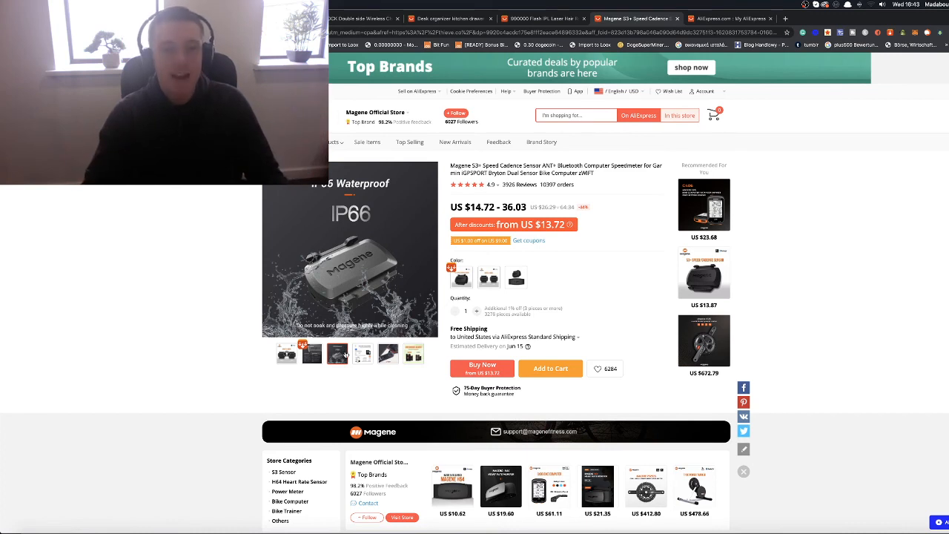
pyautogui.click(389, 353)
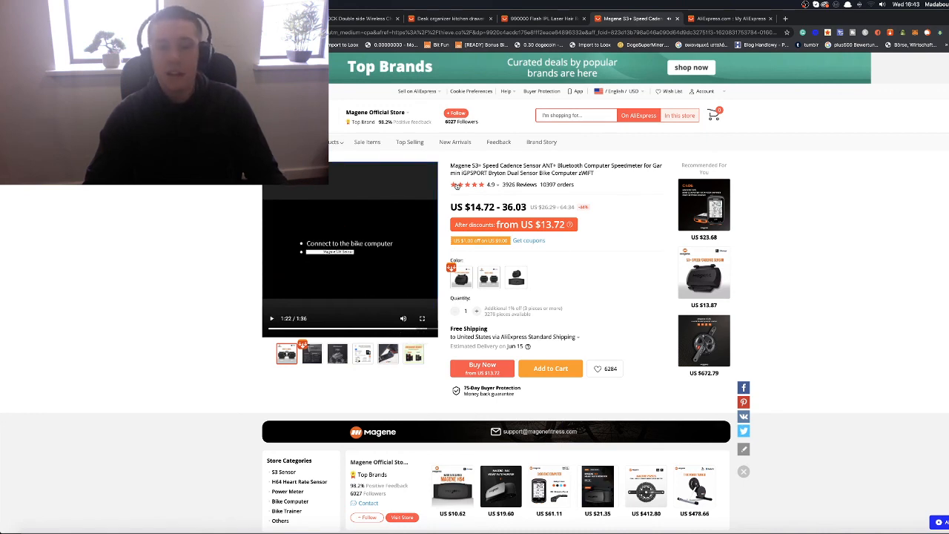
pyautogui.click(388, 353)
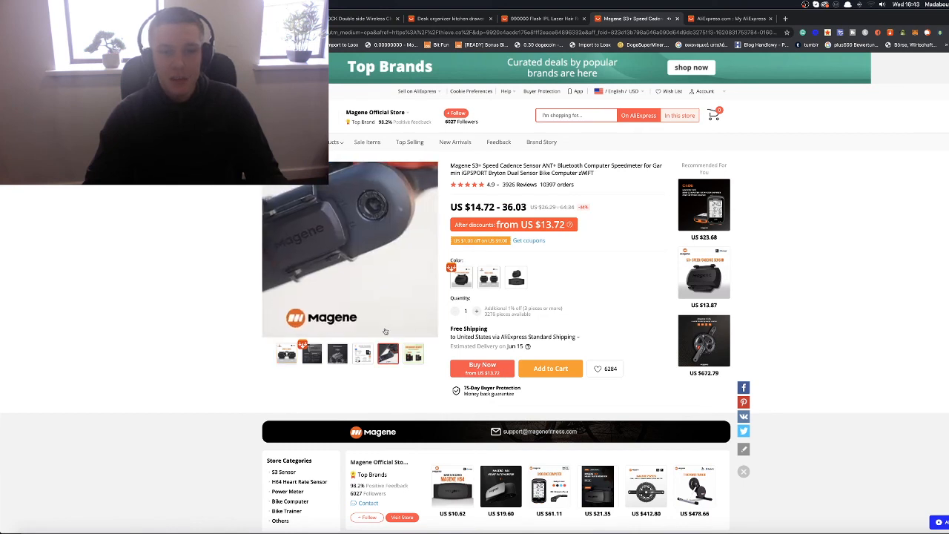